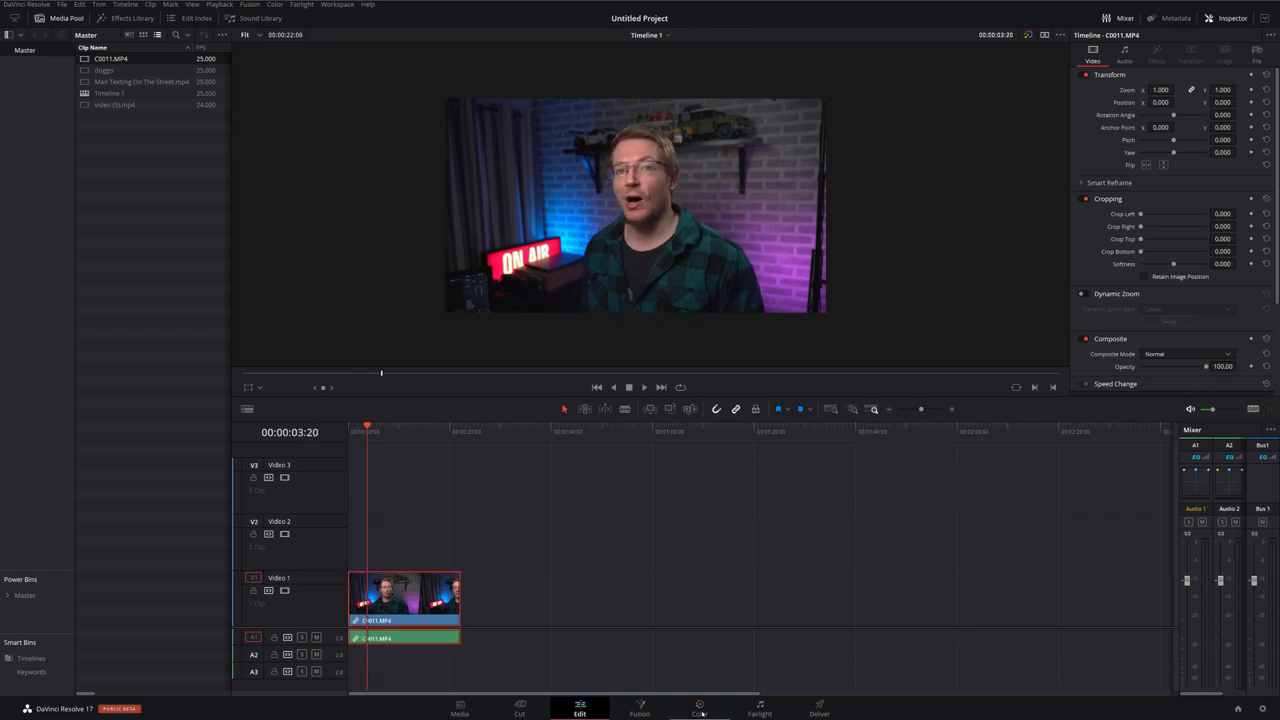
- Switch to the Color page and bring up the Magic Mask palette for the presenter clip
left_click(684, 700)
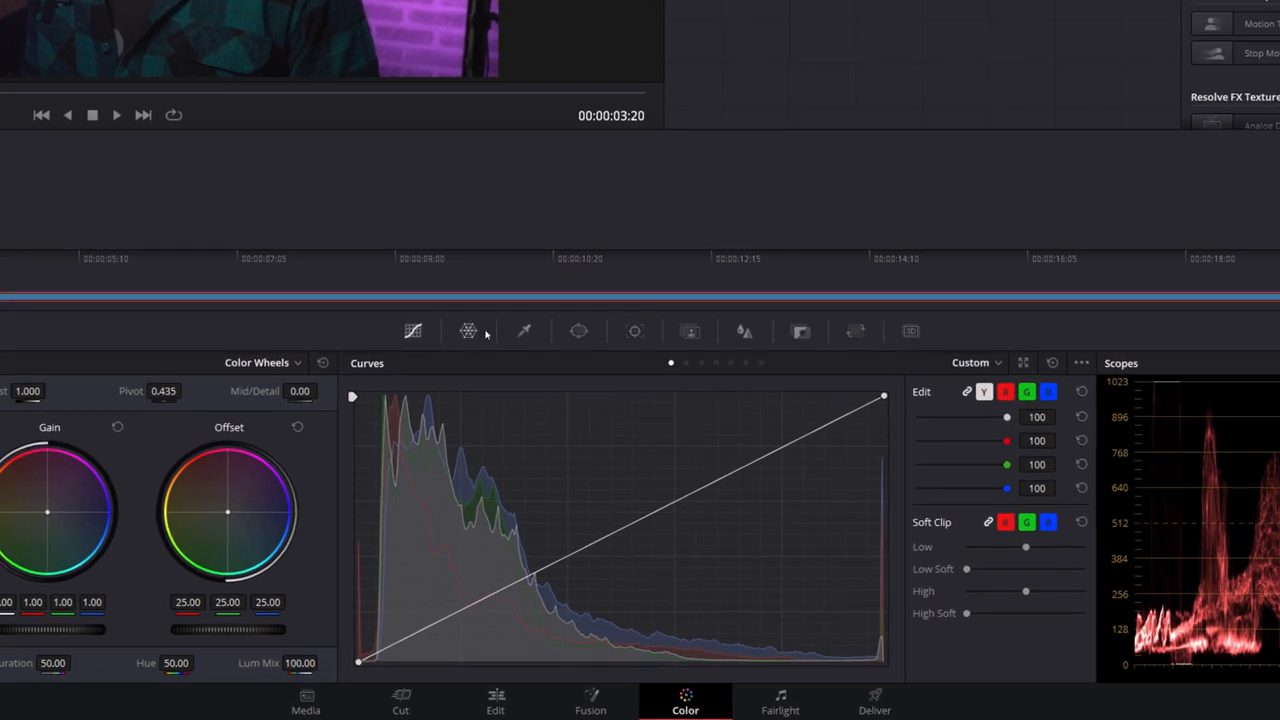
mouse_move(690, 332)
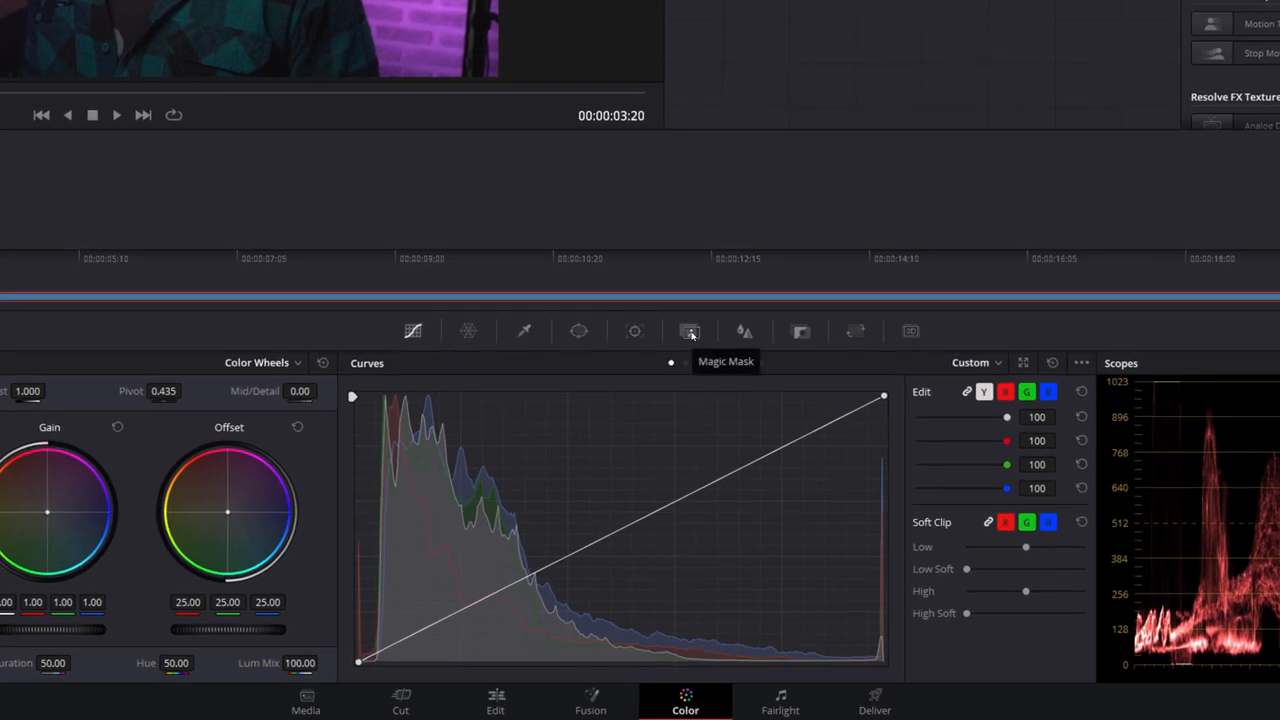
left_click(690, 332)
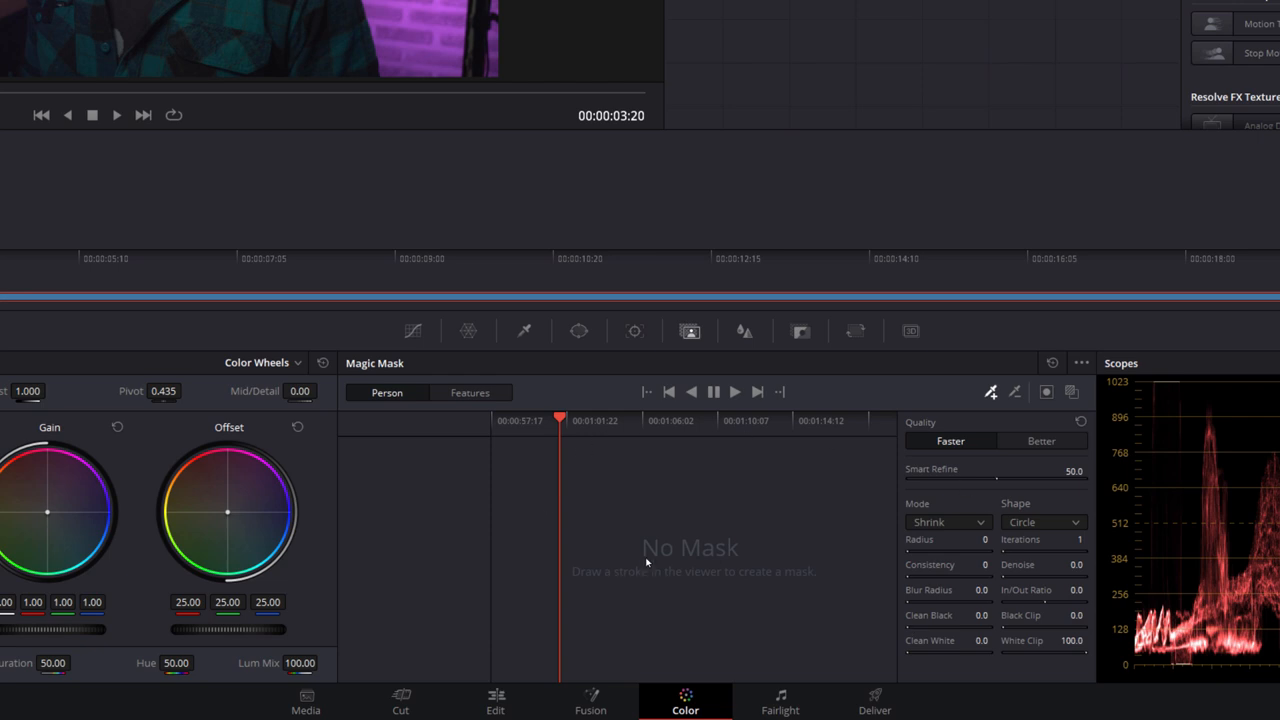
mouse_move(412, 398)
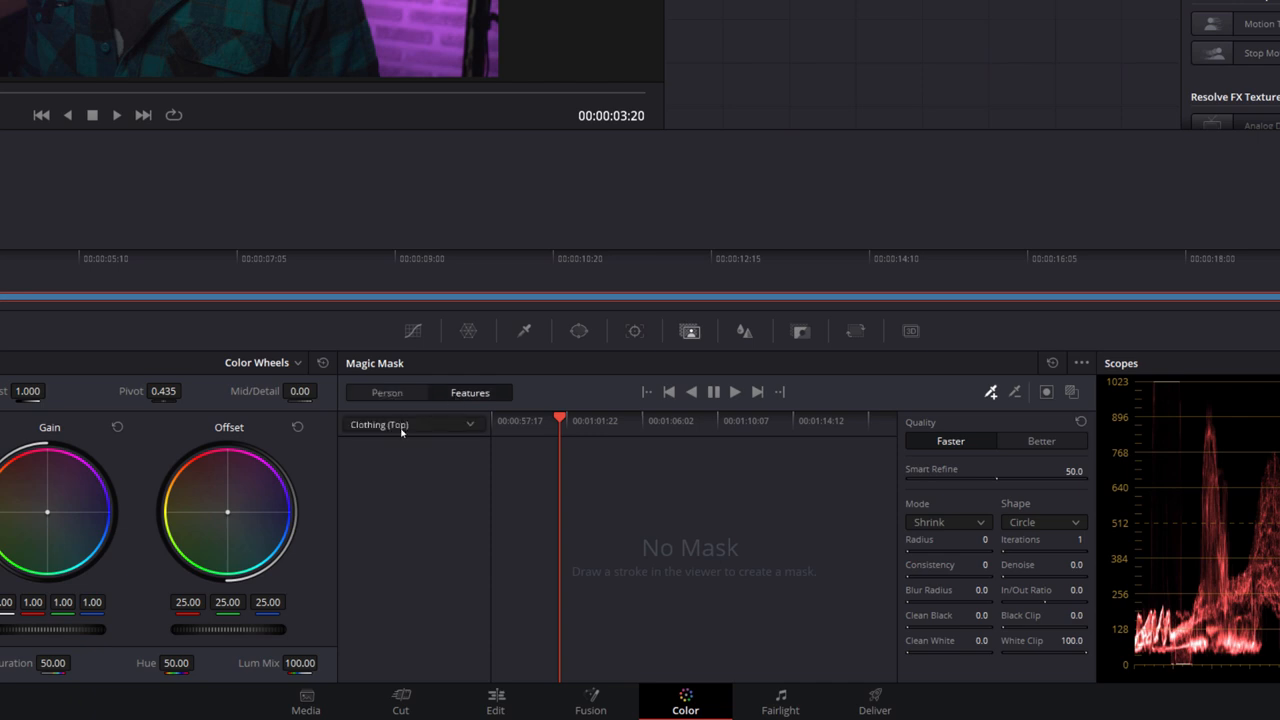
mouse_move(420, 428)
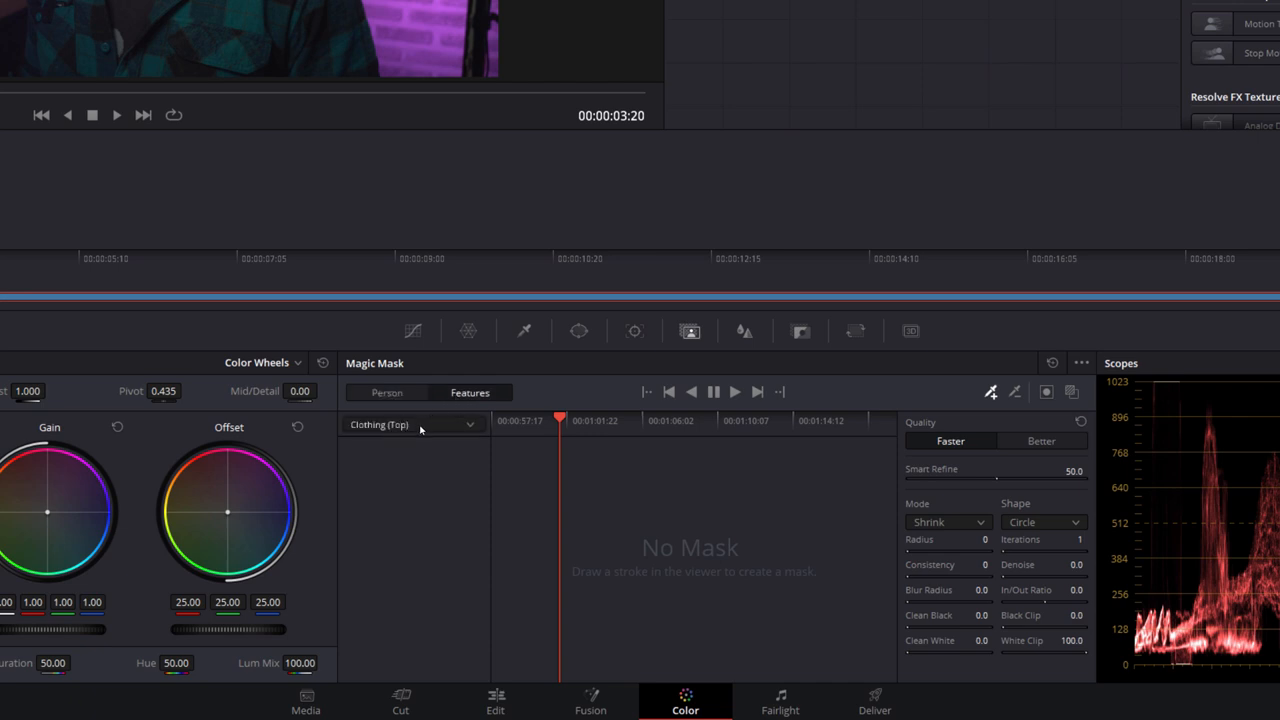
left_click(412, 424)
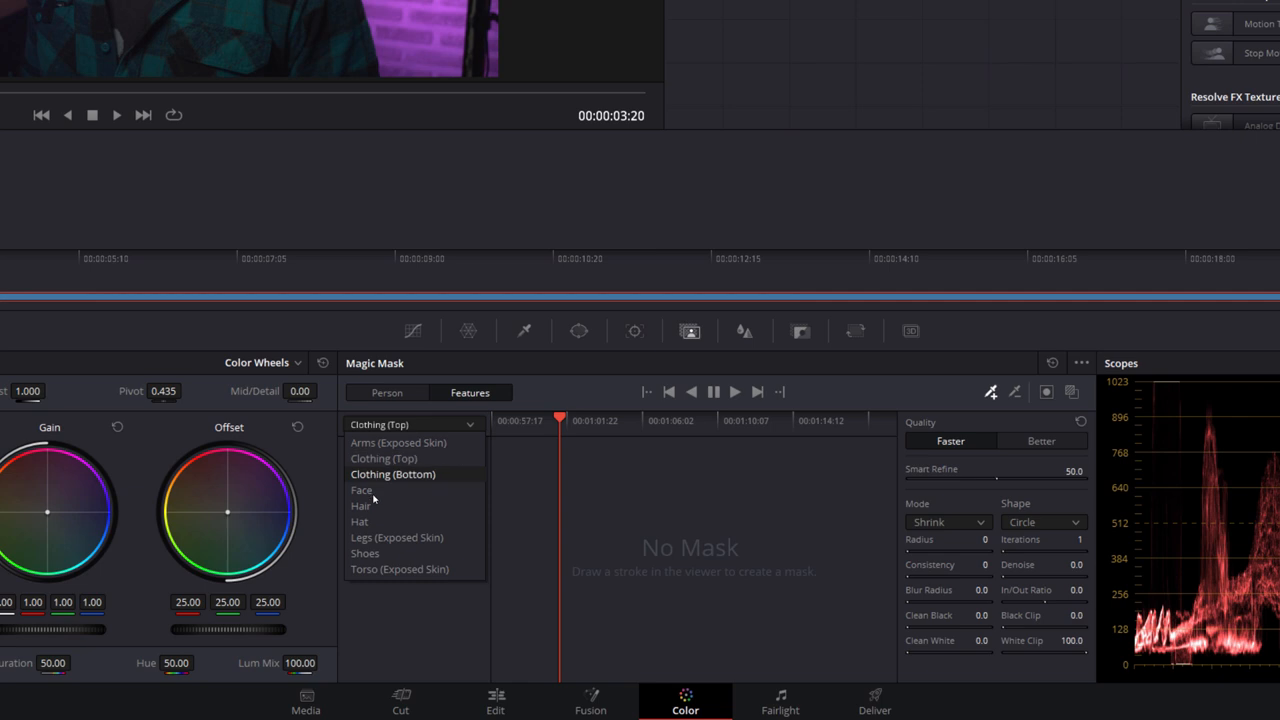
mouse_move(400, 568)
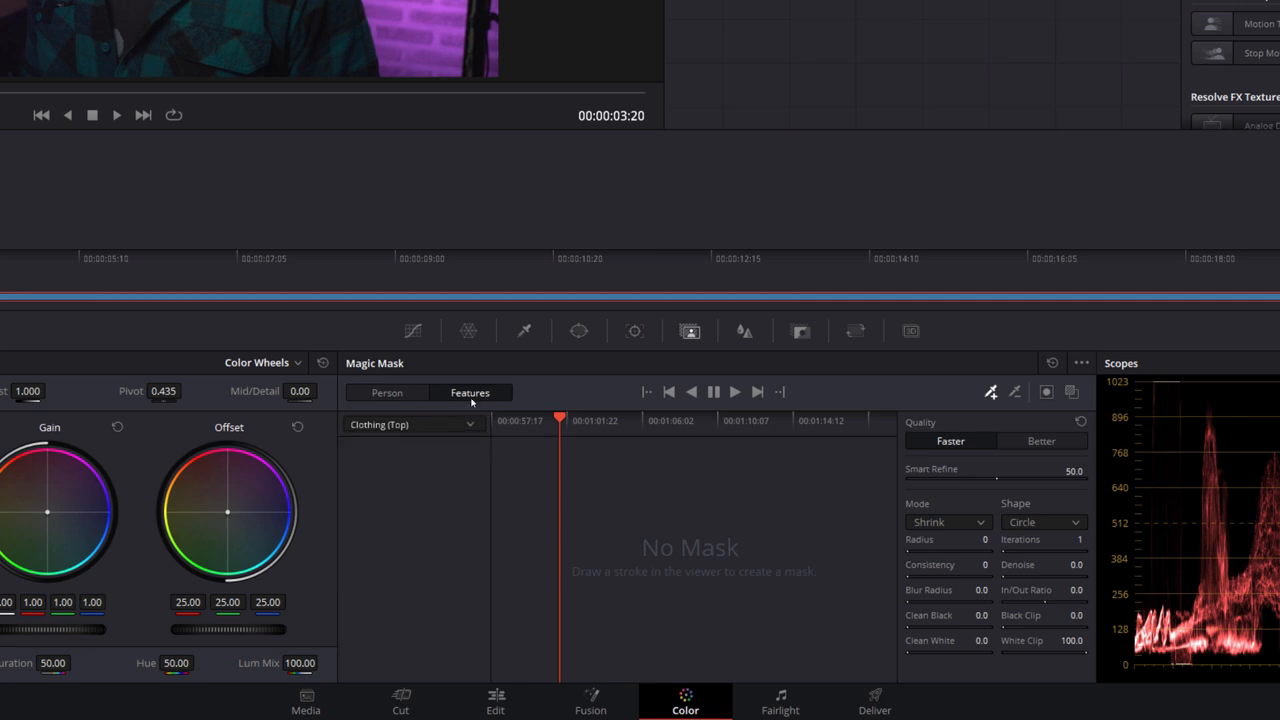
left_click(388, 392)
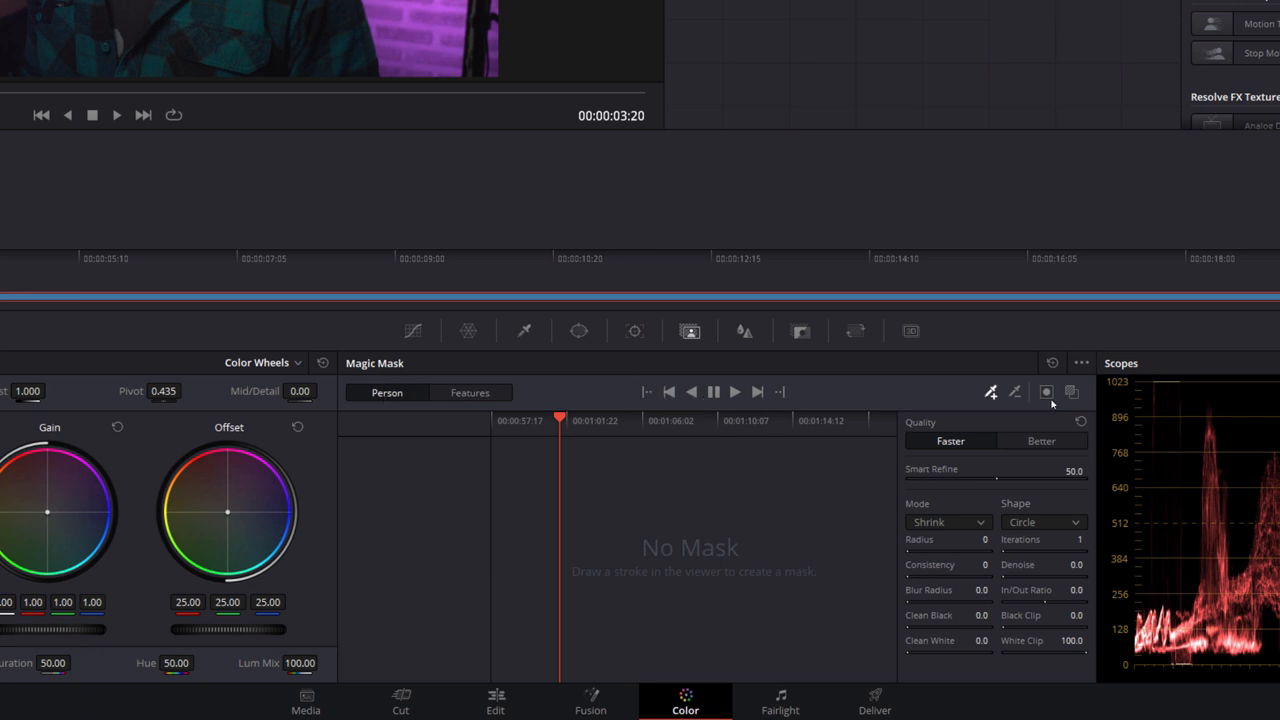
mouse_move(992, 392)
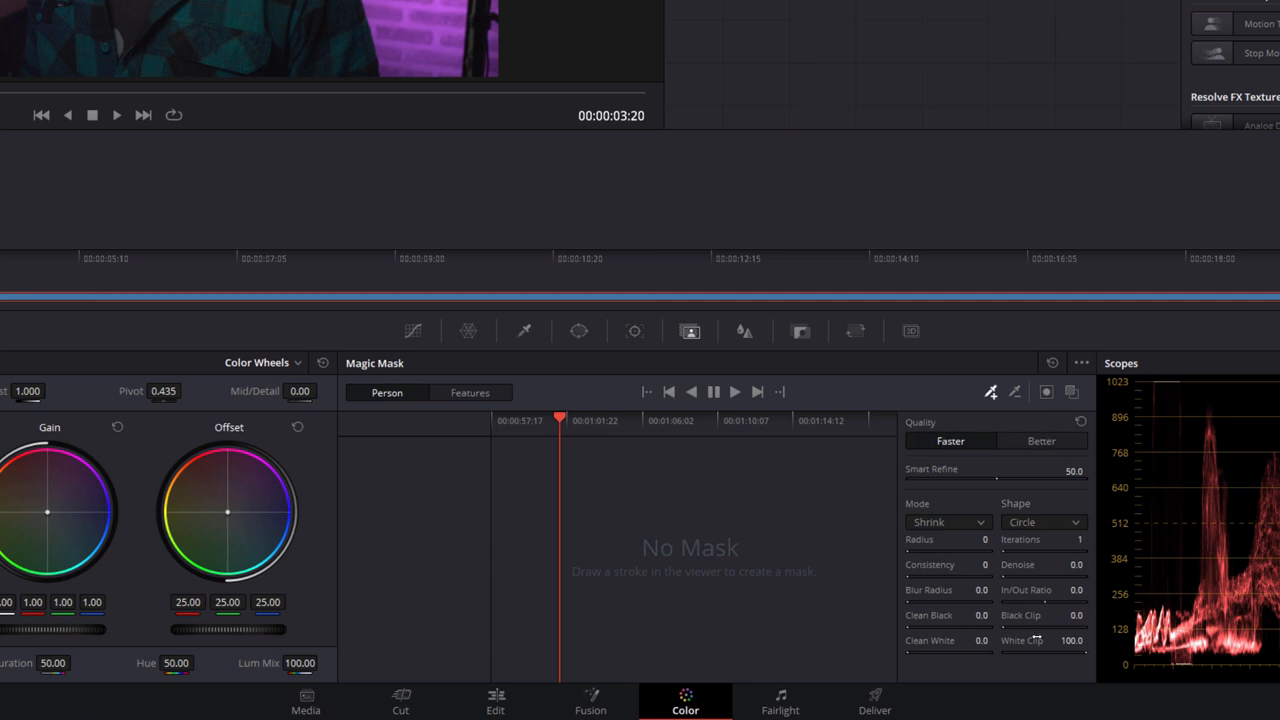
mouse_move(540, 464)
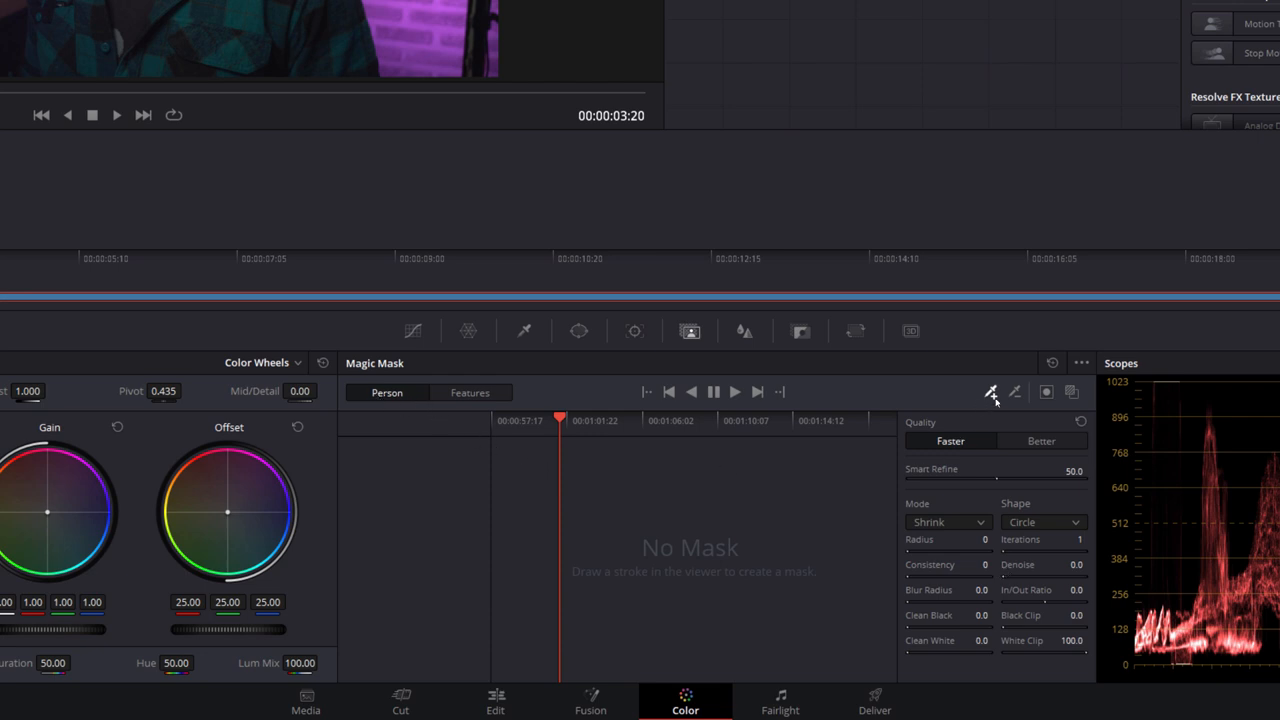
mouse_move(992, 400)
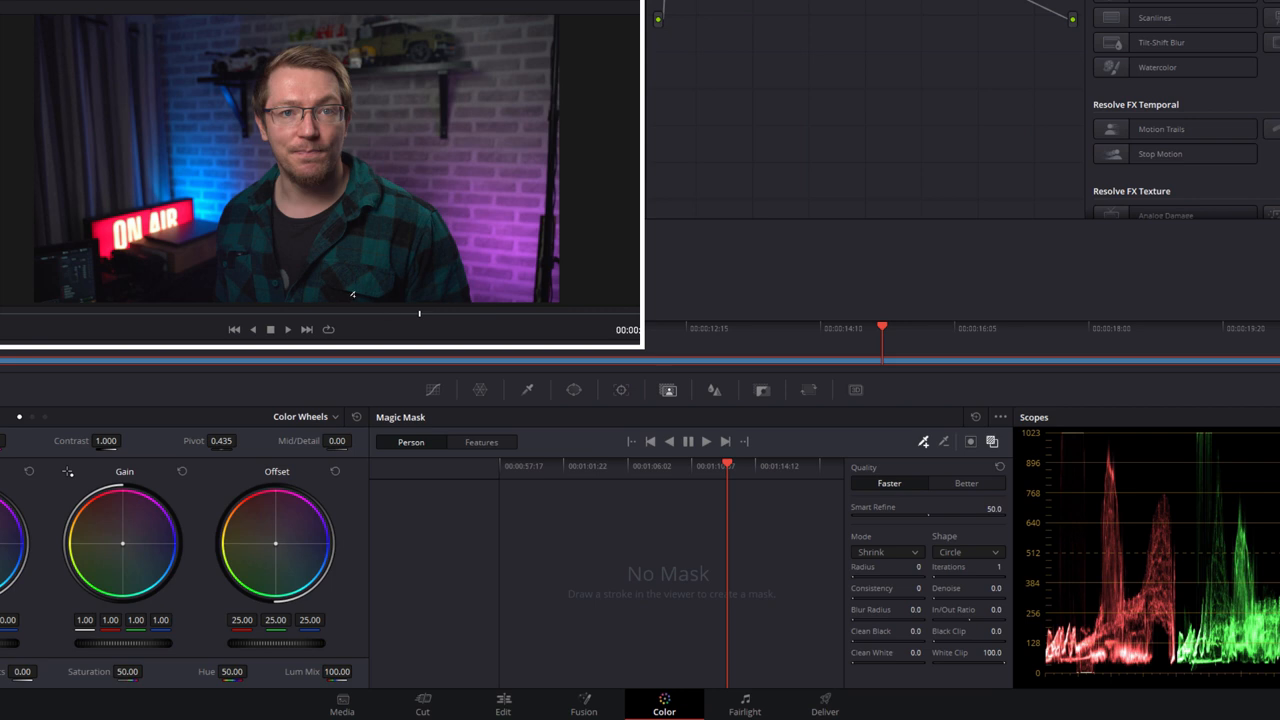
mouse_move(312, 100)
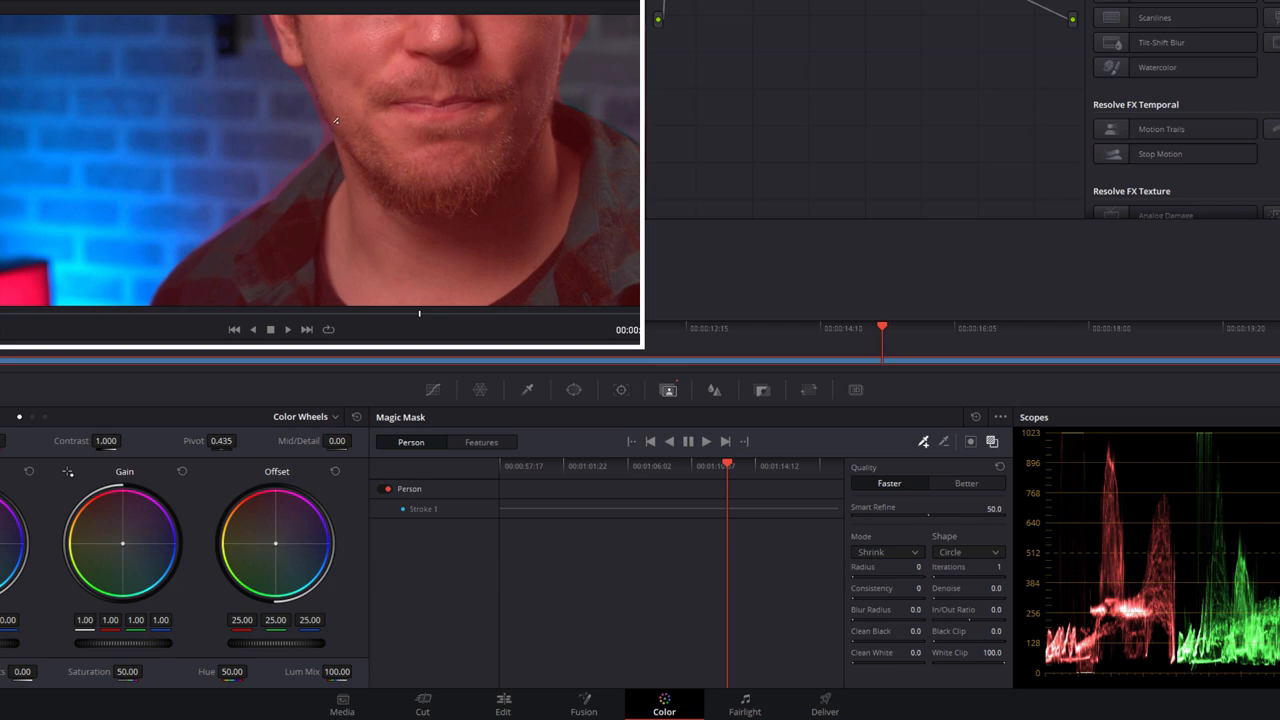
mouse_move(278, 192)
type("50")
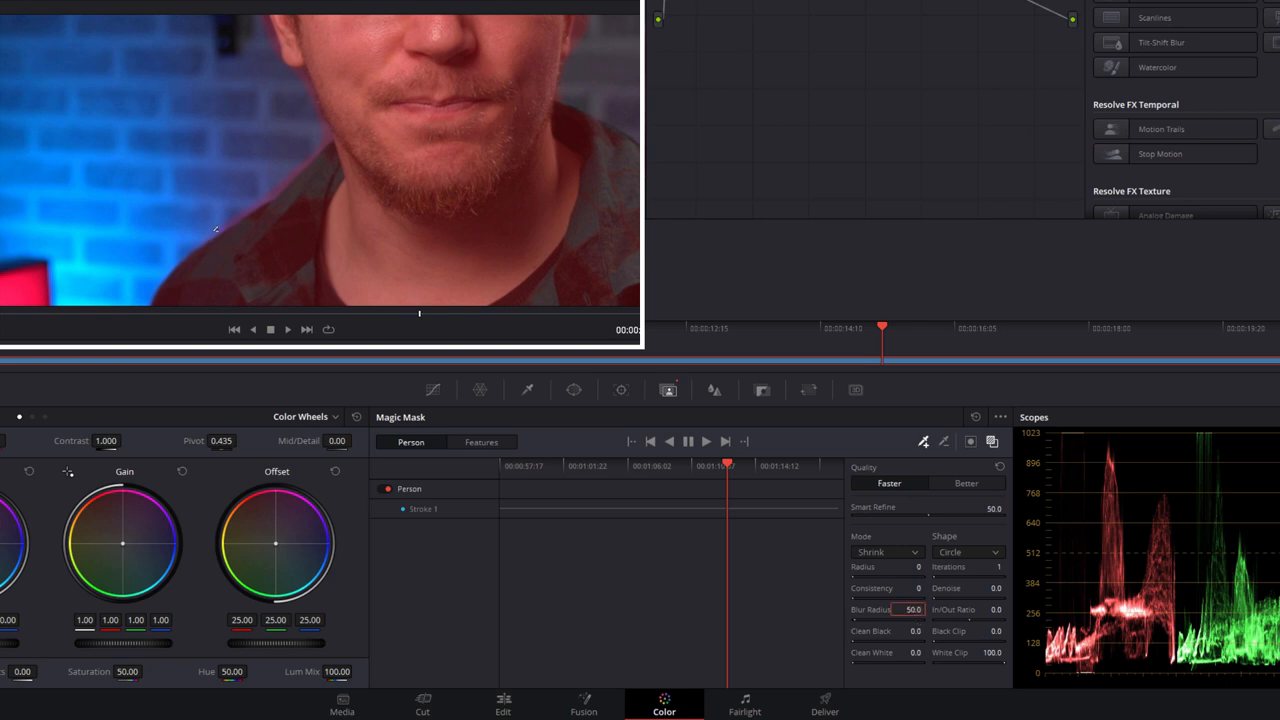
mouse_move(276, 212)
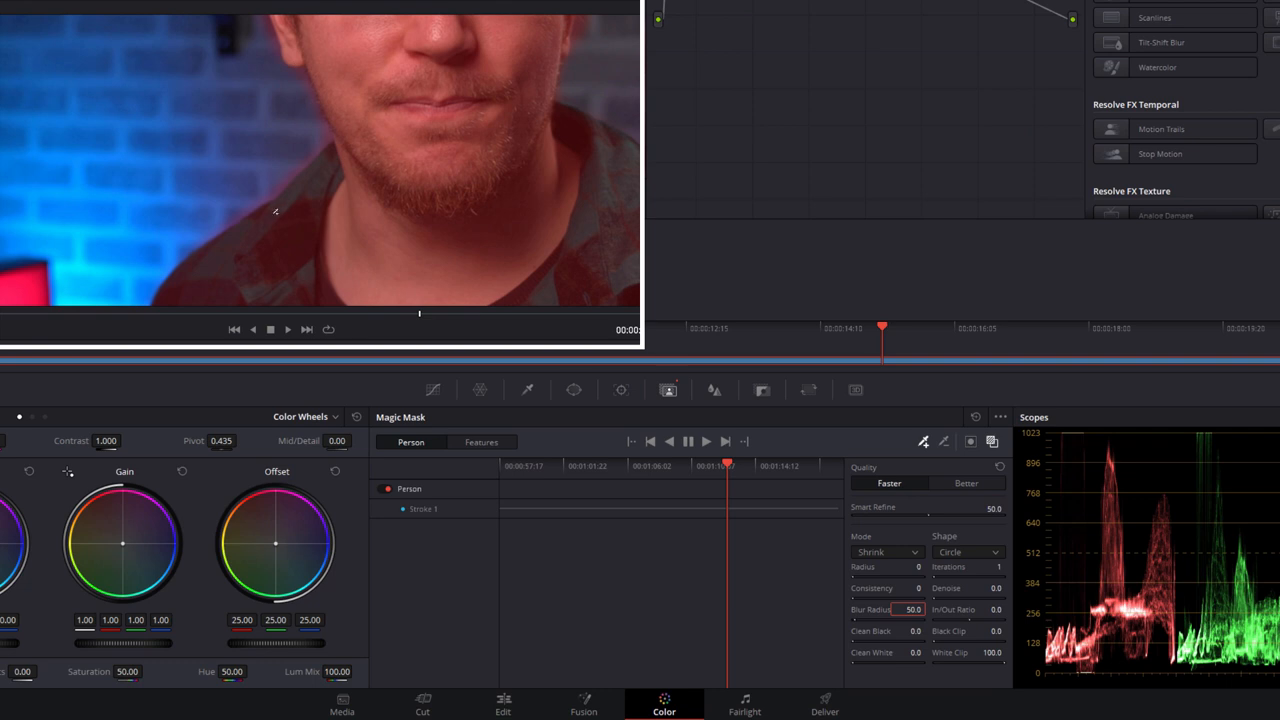
mouse_move(344, 162)
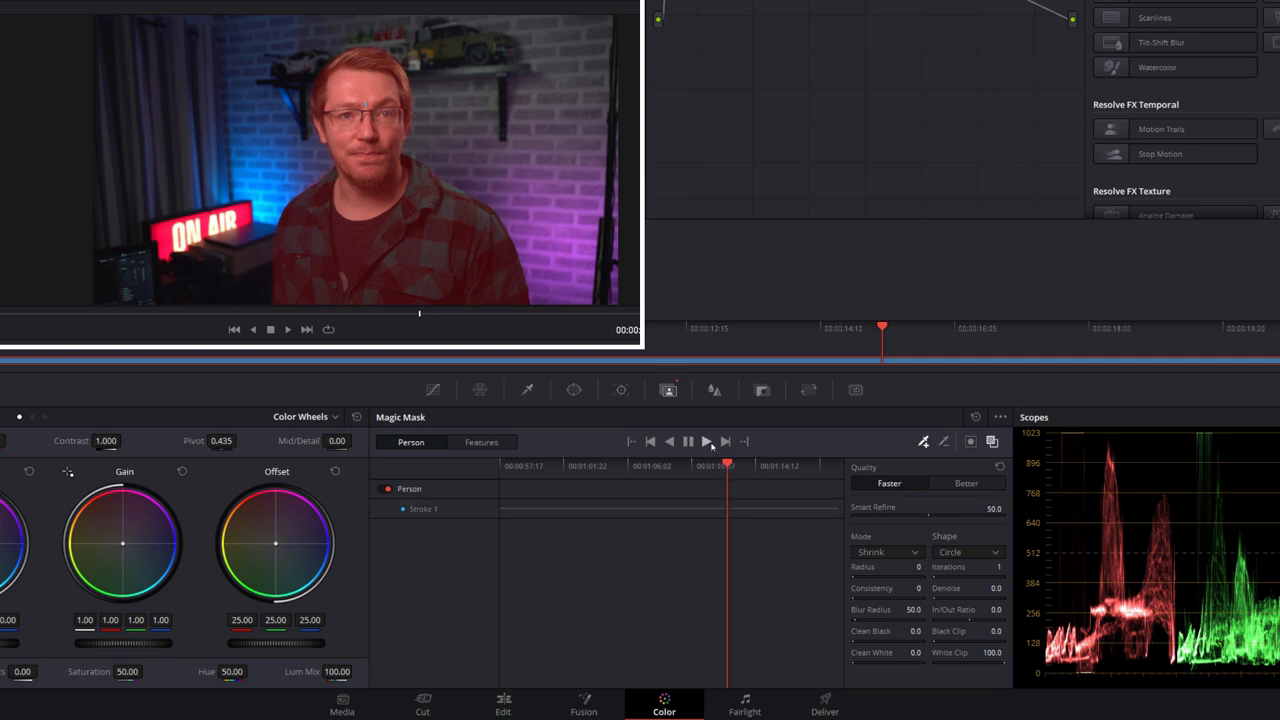
- Track the presenter's person mask forward through the whole clip
left_click(708, 442)
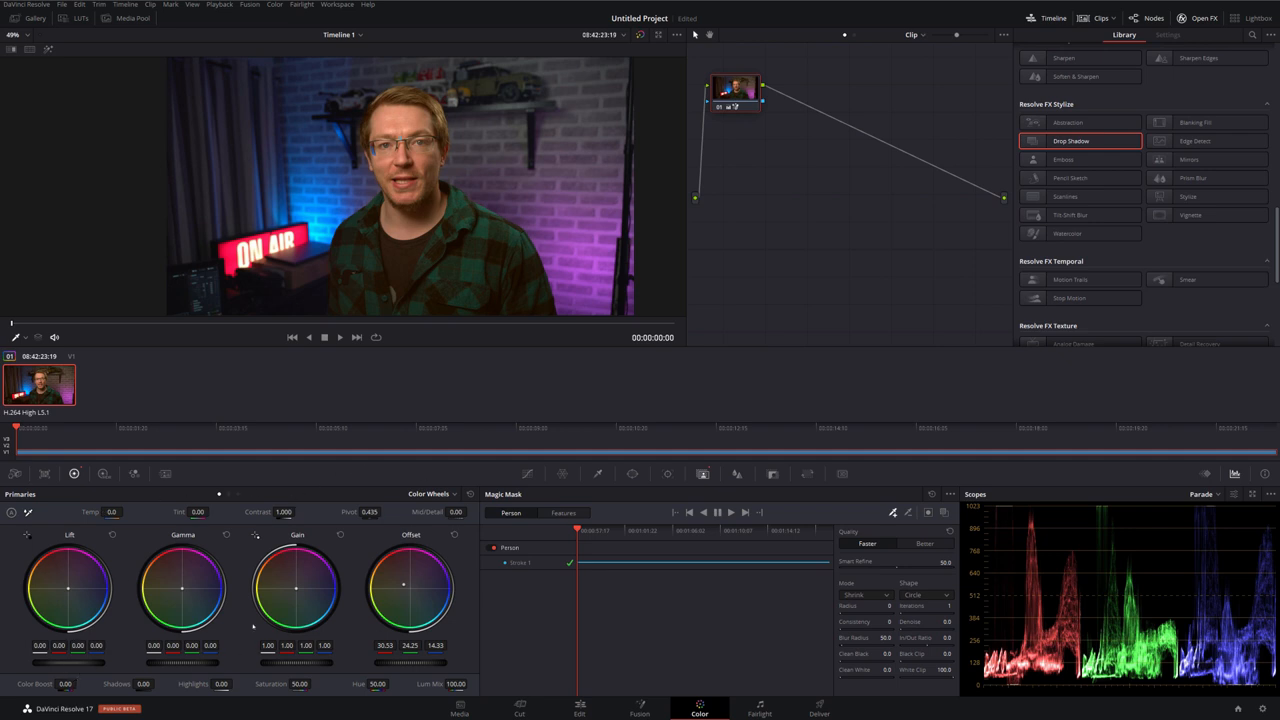
mouse_move(536, 474)
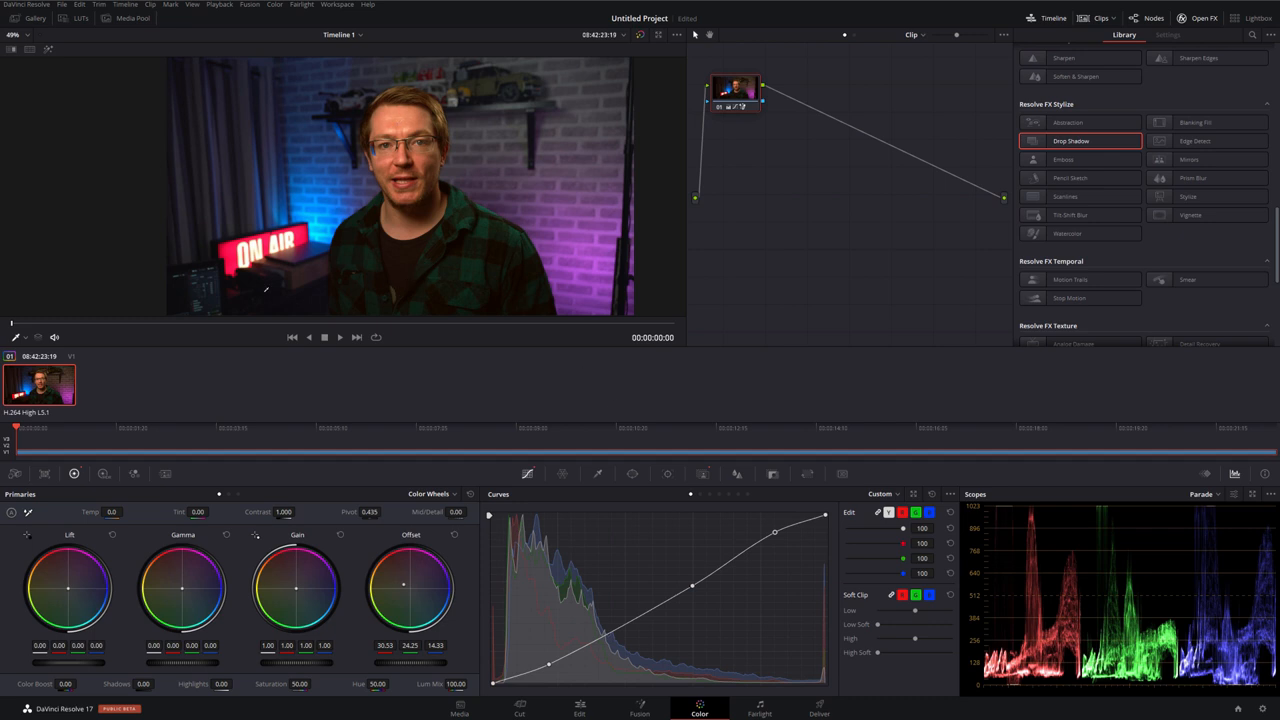
mouse_move(428, 264)
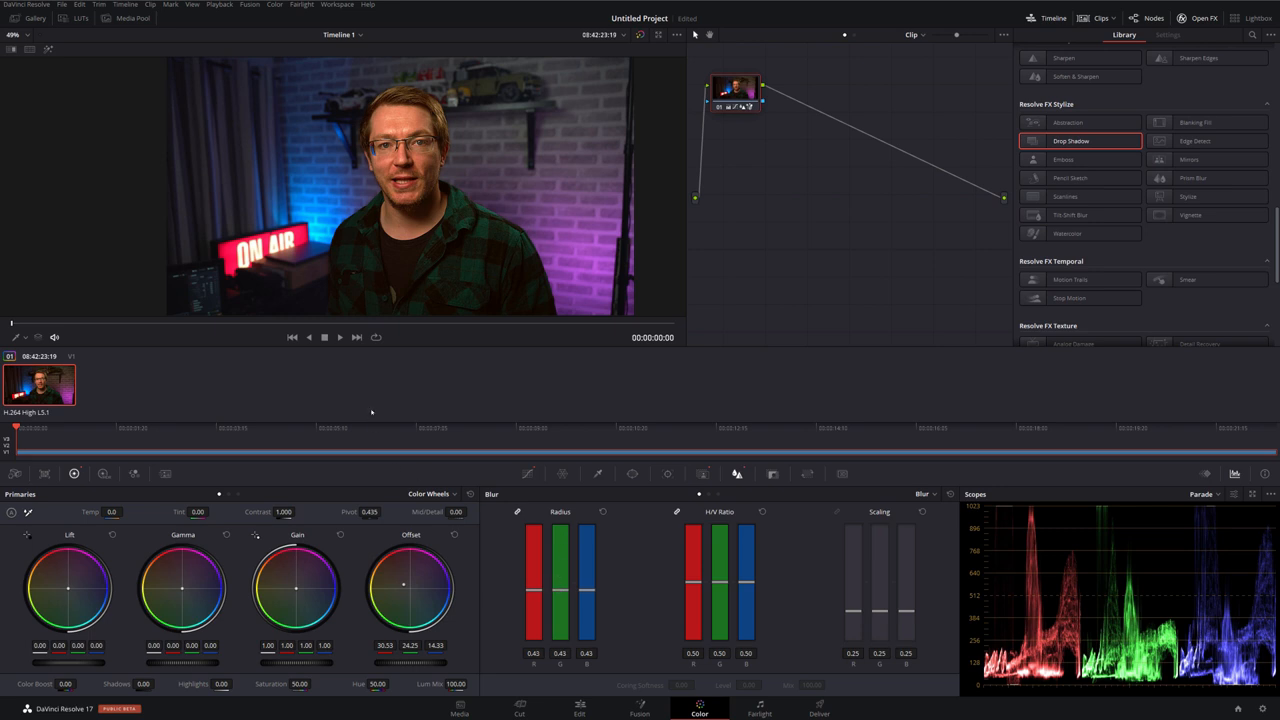
- Return to the Magic Mask palette showing the tracked person stroke
left_click(324, 336)
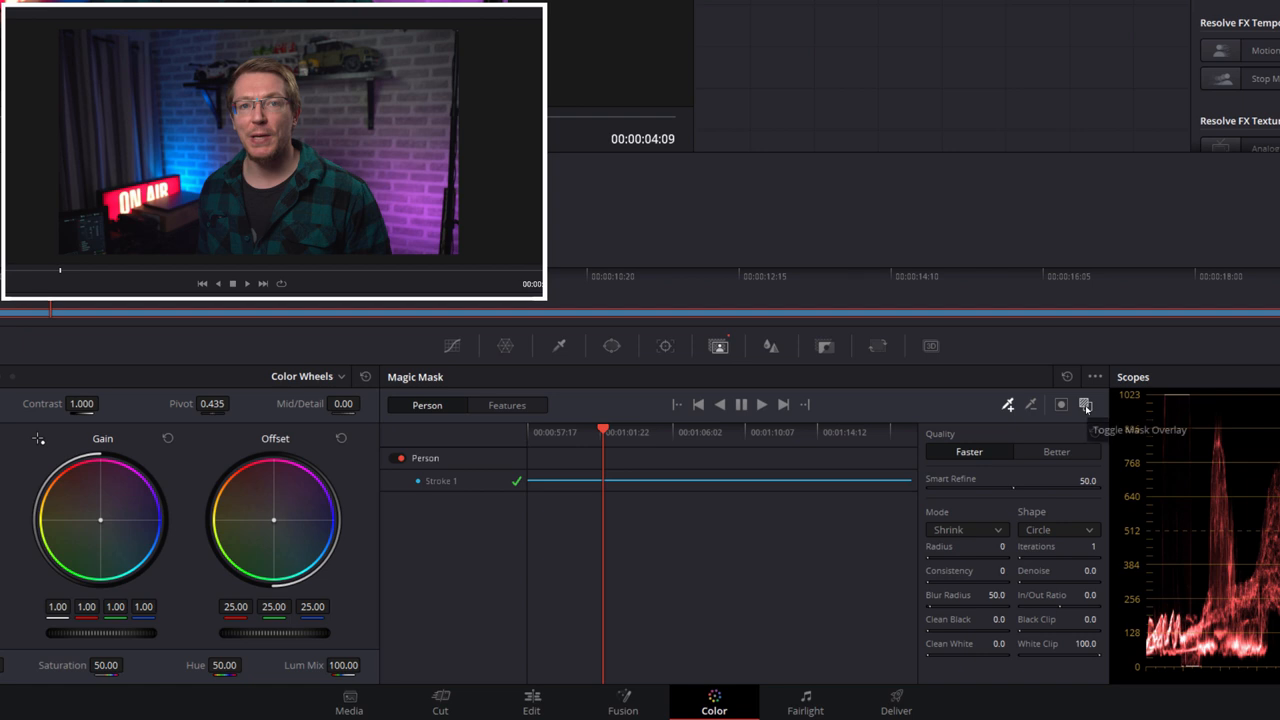
- Hide the mask overlay and play the clip to review the blurred background, then stop
left_click(1060, 404)
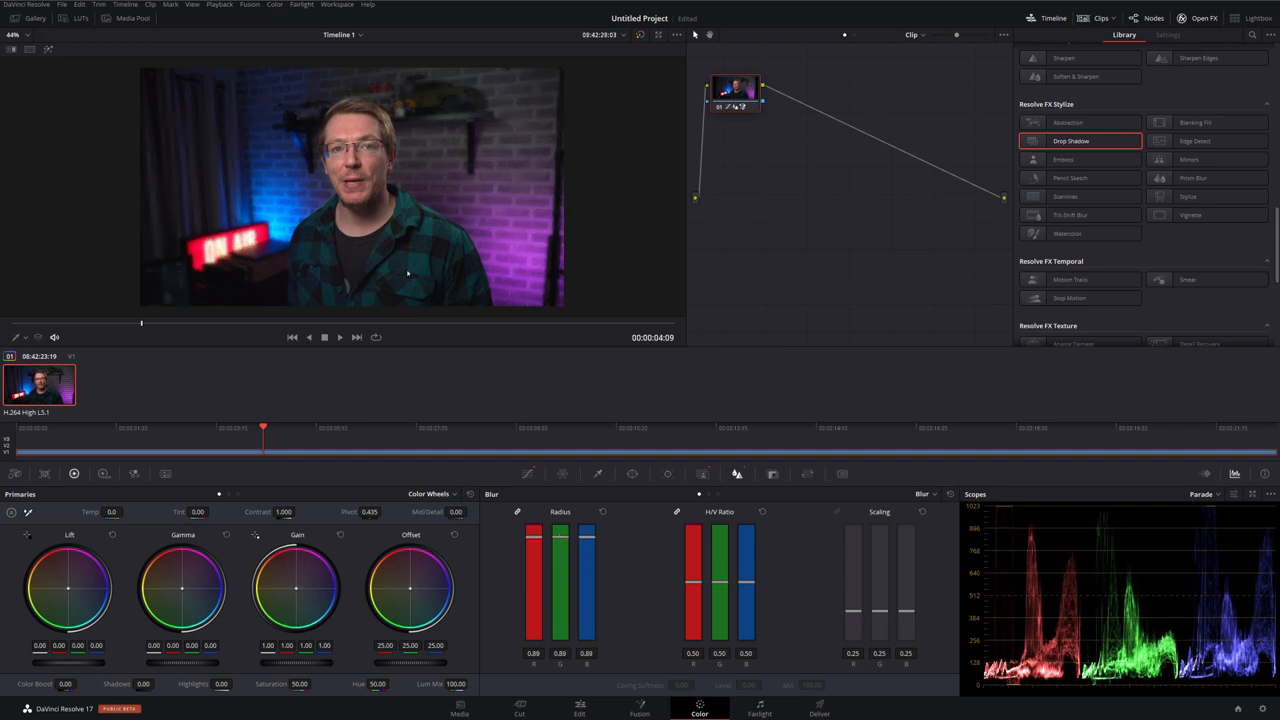
left_click(324, 336)
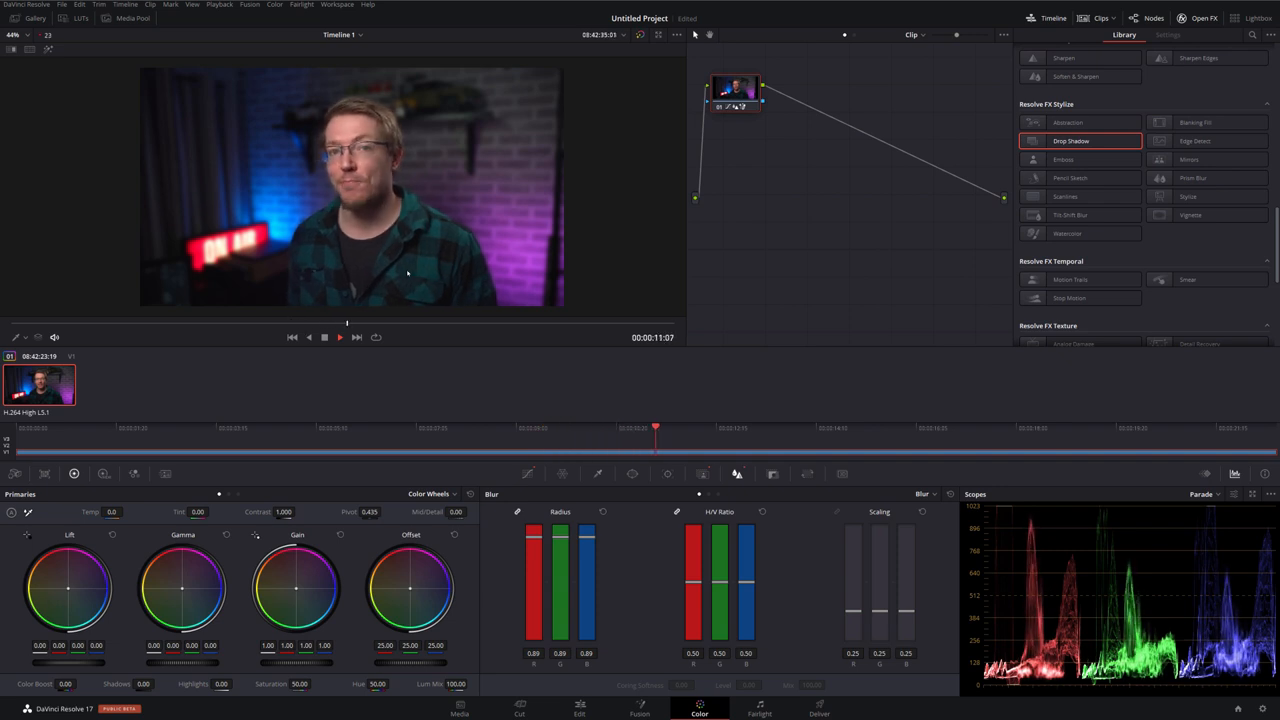
left_click(736, 472)
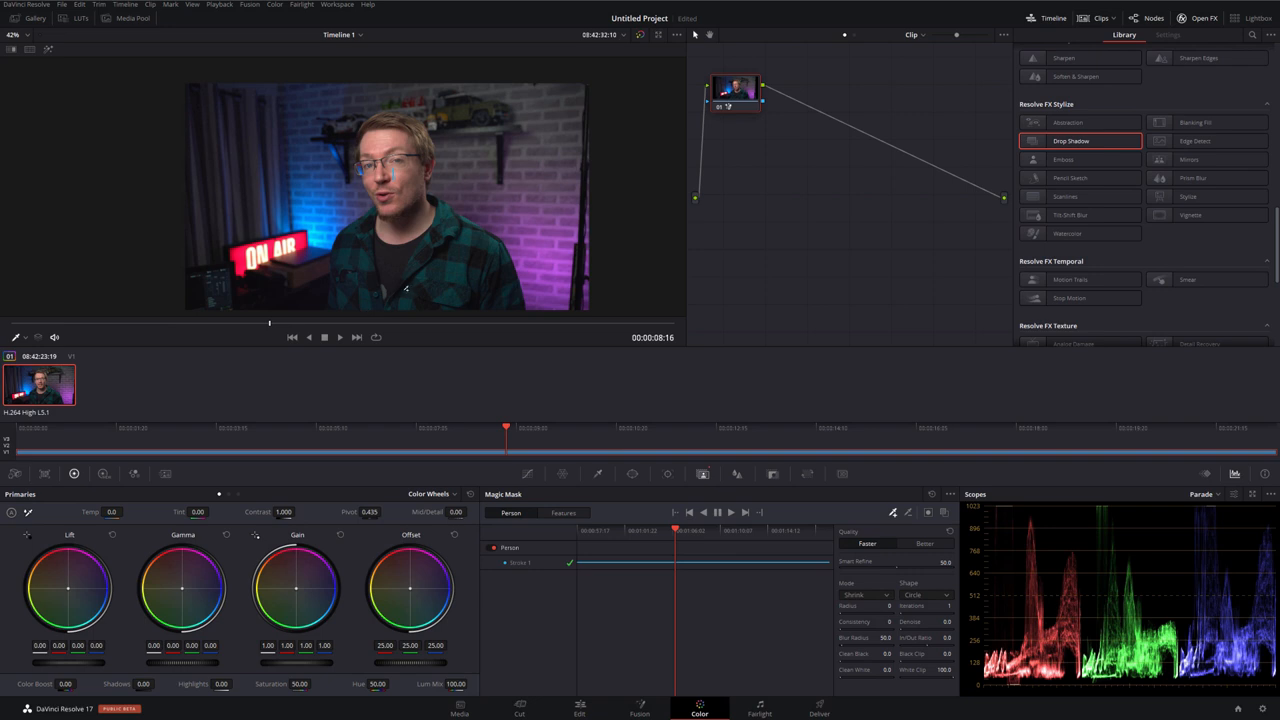
mouse_move(408, 276)
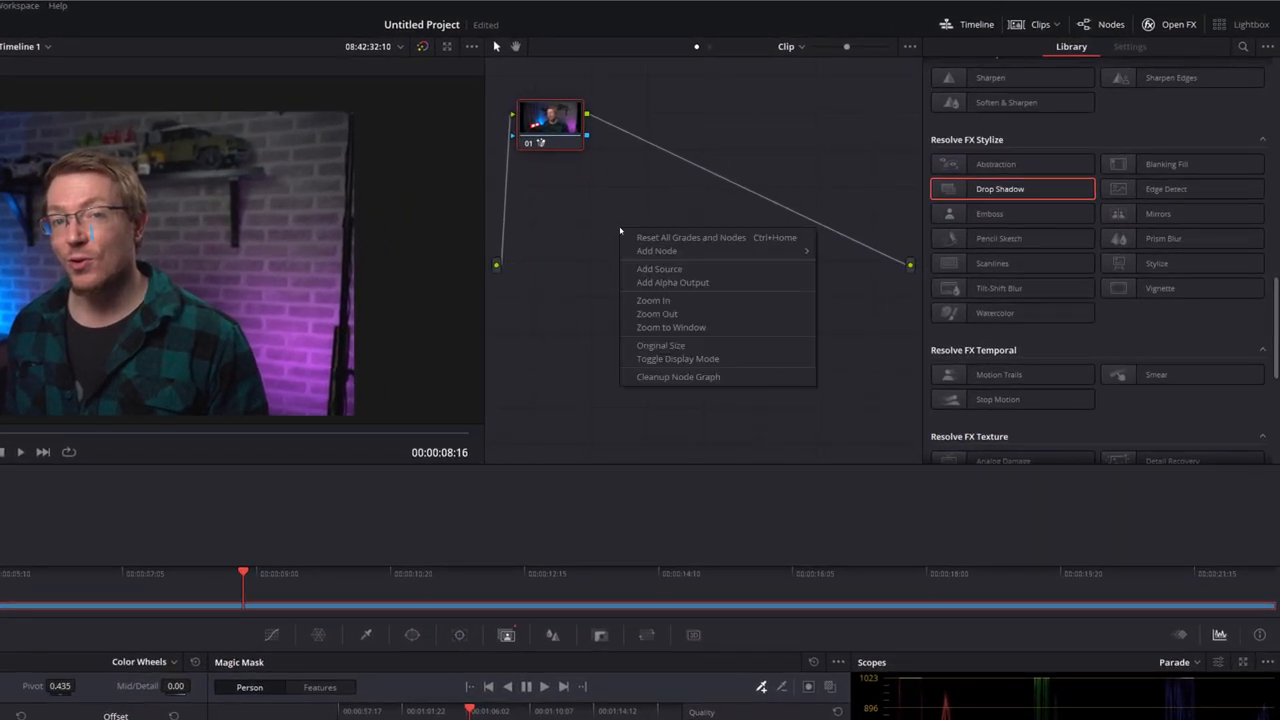
- Output the node's mask as alpha so the presenter sits isolated on black
left_click(664, 262)
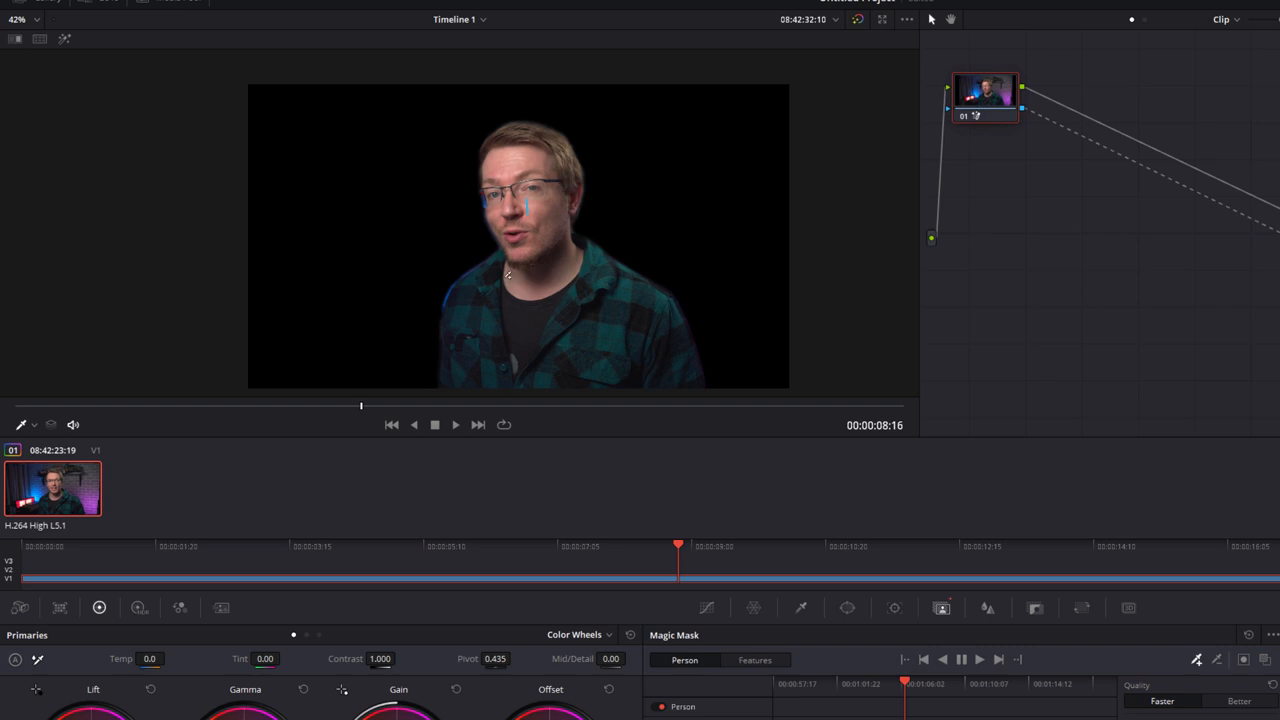
mouse_move(344, 304)
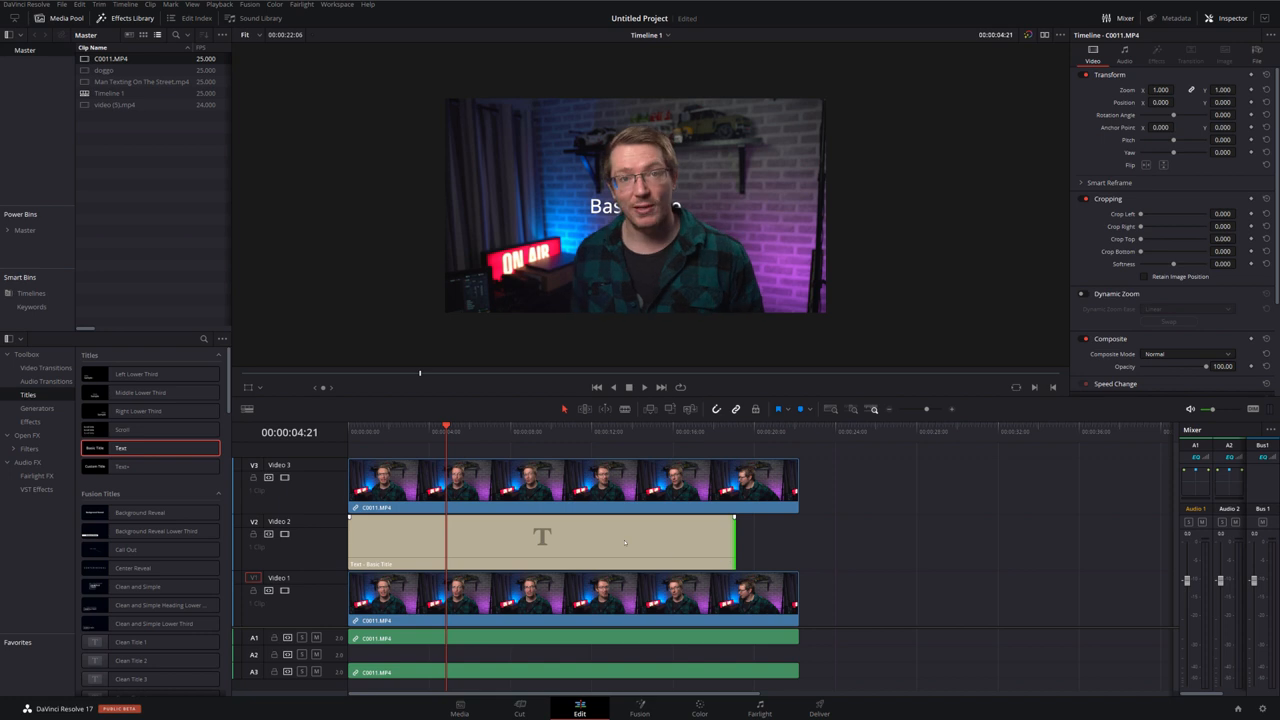
- Edit the words of the text title placed behind the presenter
left_click(540, 540)
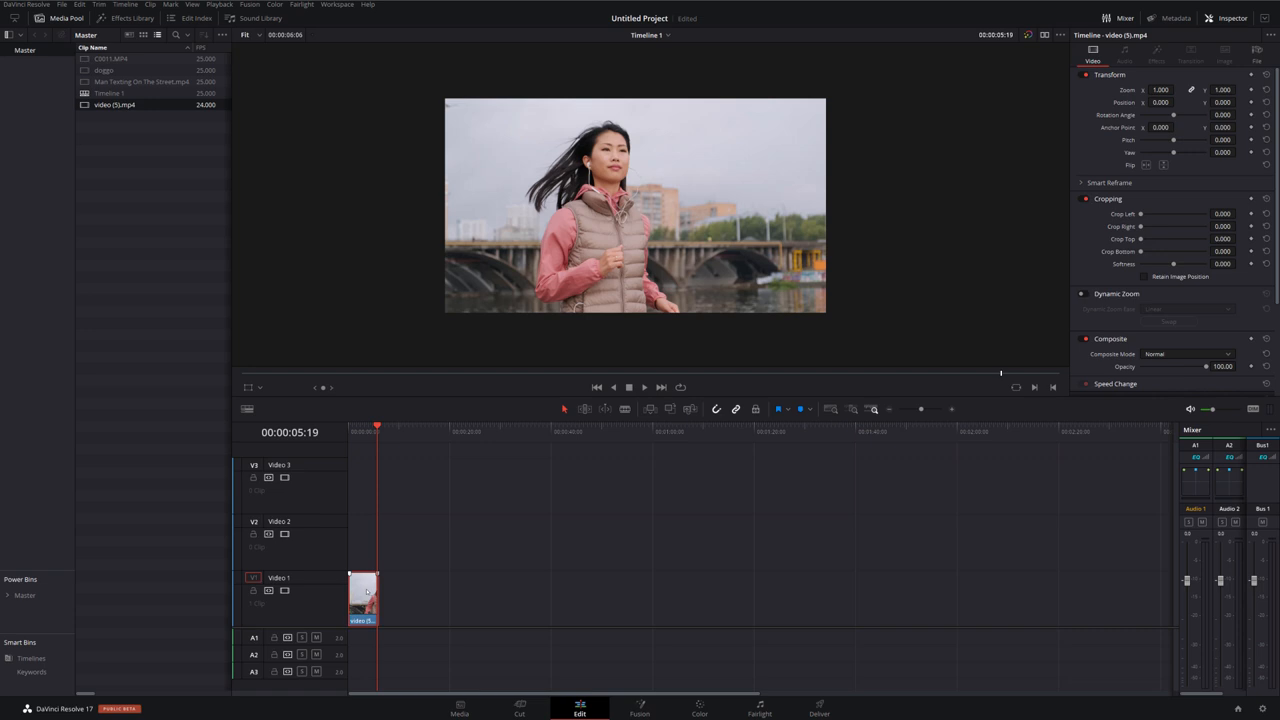
left_click(668, 702)
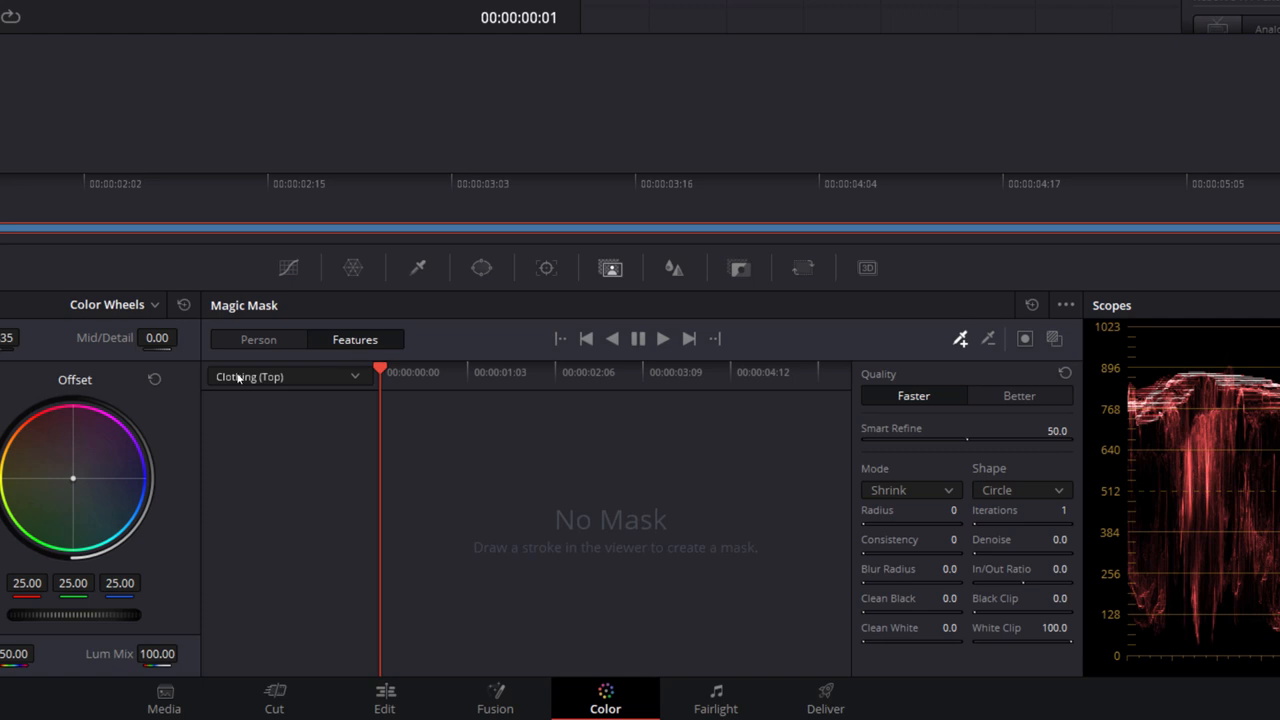
- Add a second node and set the Magic Mask feature to Clothing (Top)
left_click(384, 698)
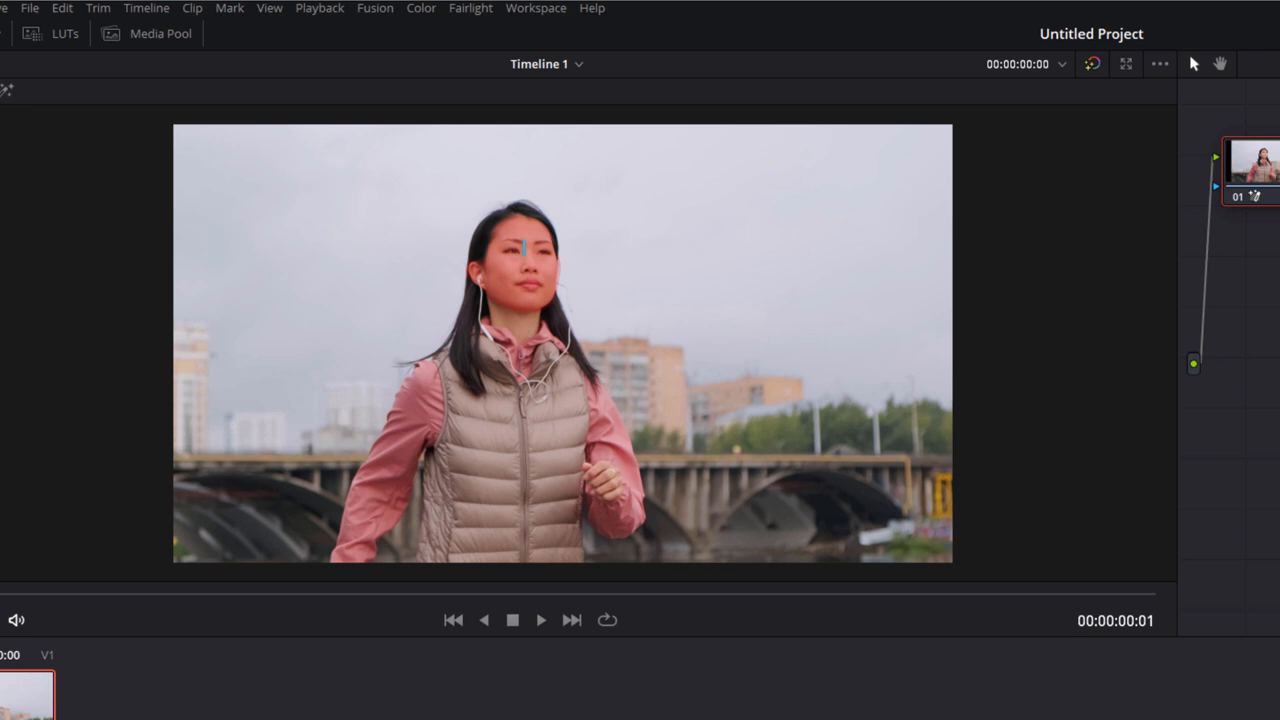
left_click(456, 440)
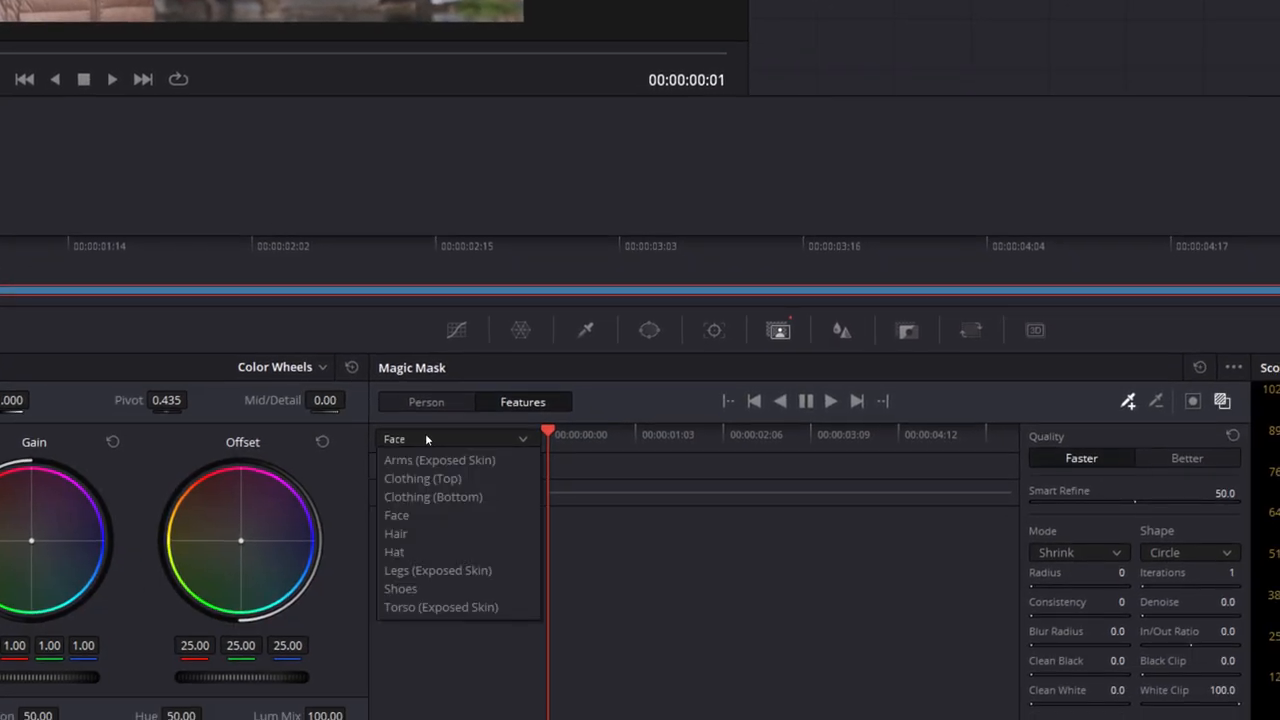
left_click(396, 532)
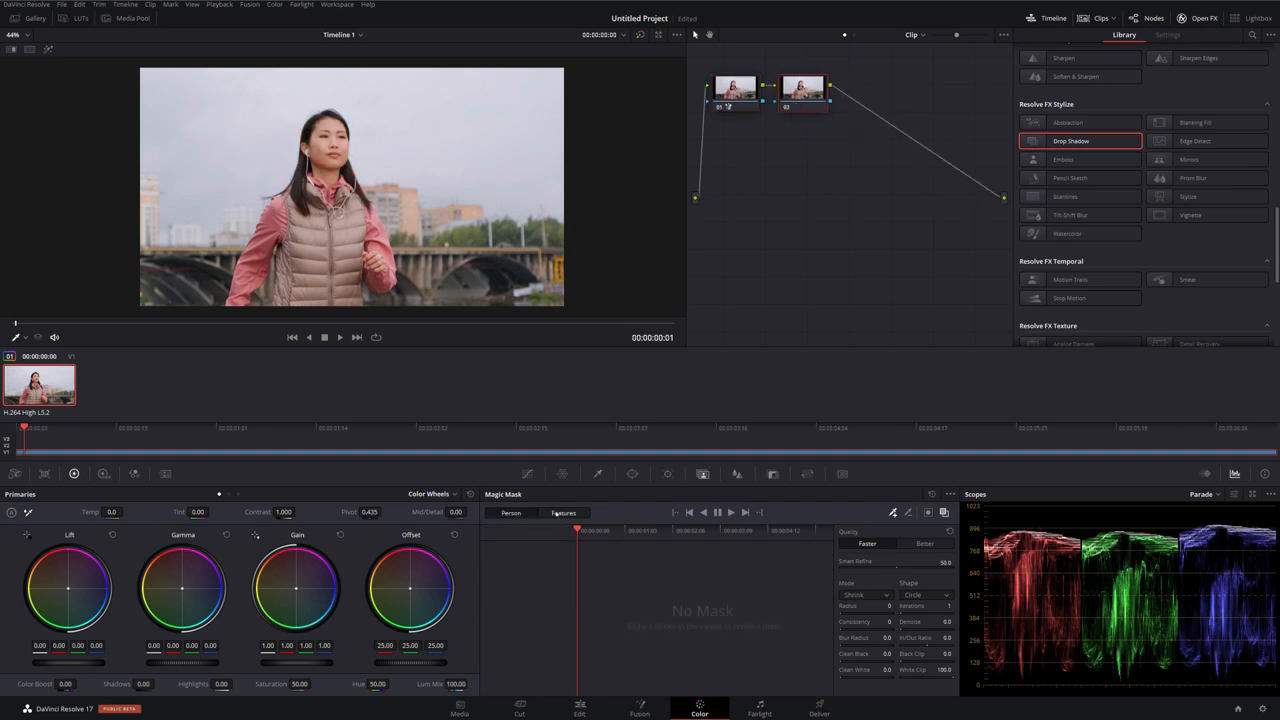
- Stroke the woman's vest, track its mask through the clip and push the colour wheels toward orange
left_click(528, 532)
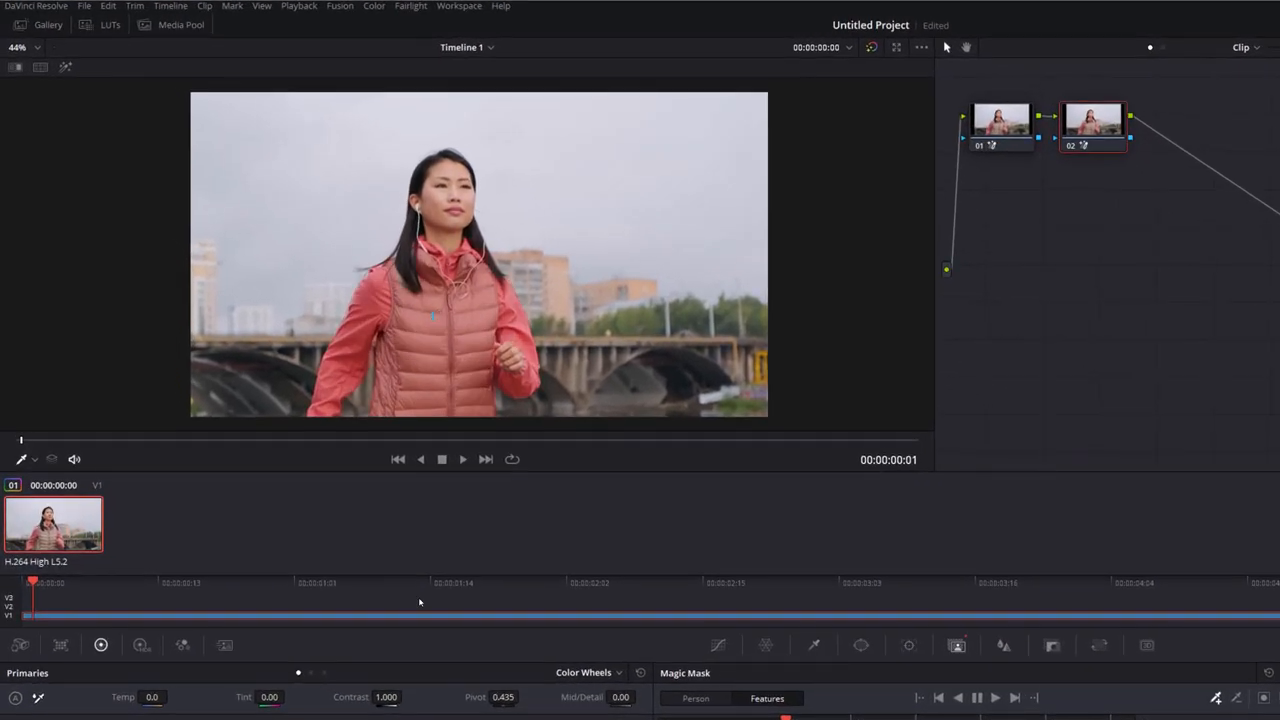
mouse_move(484, 324)
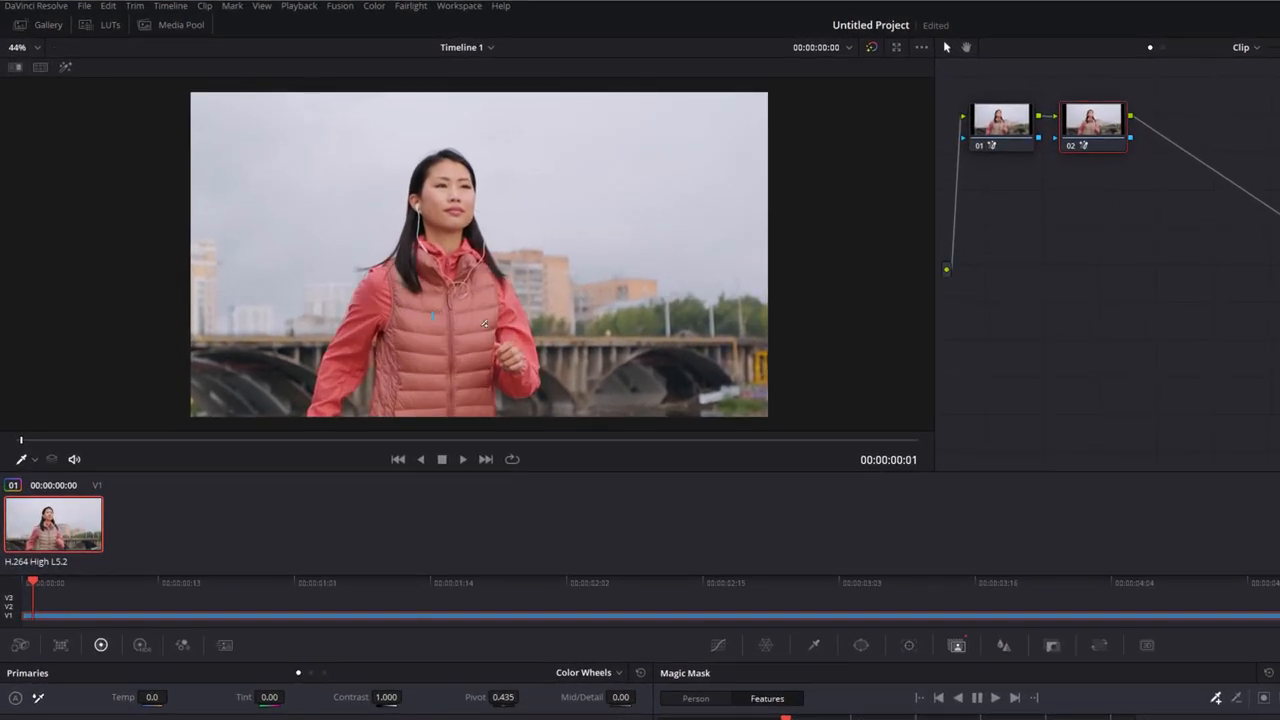
left_click(976, 696)
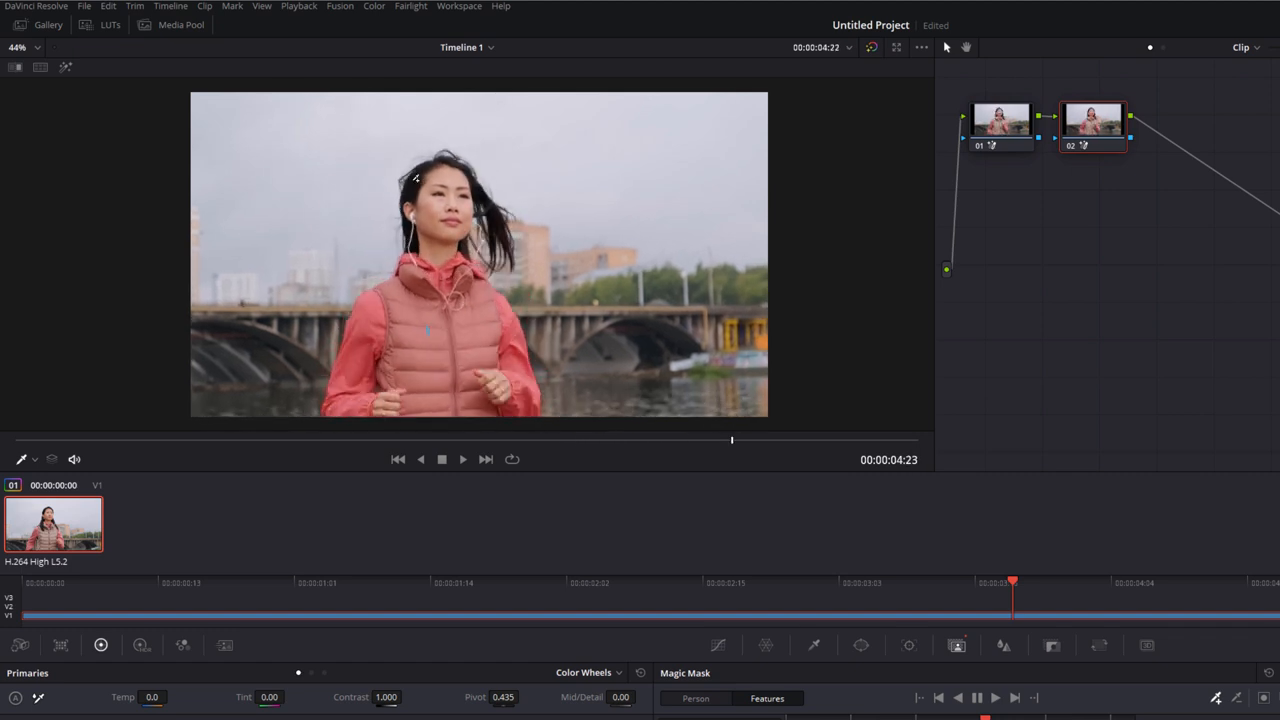
left_click(976, 698)
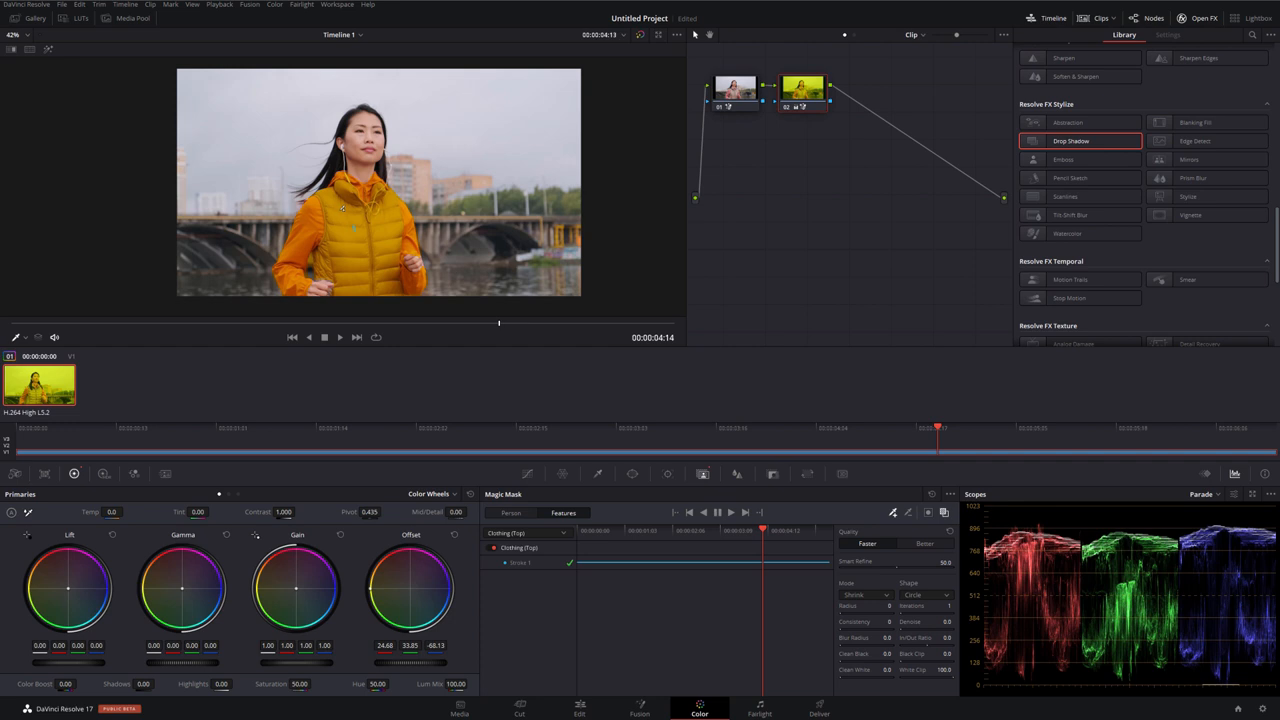
left_click(580, 708)
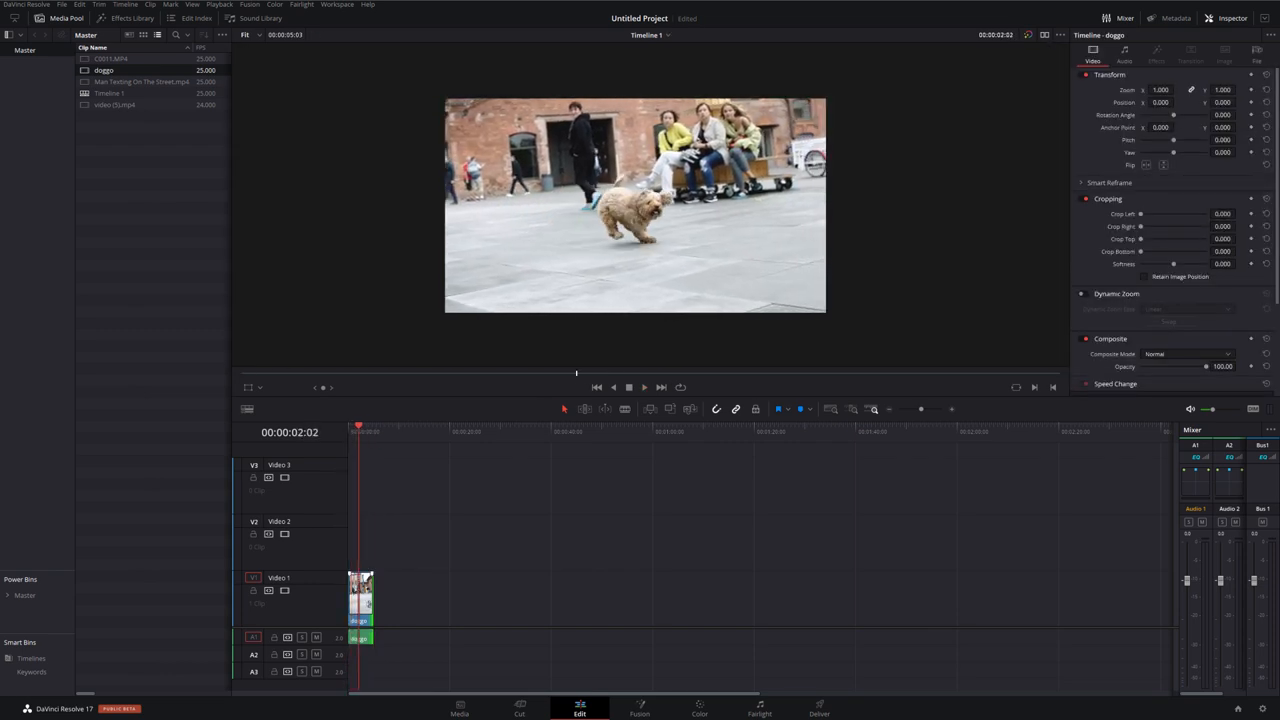
- Open the dog clip on the Color page for grading
left_click(696, 704)
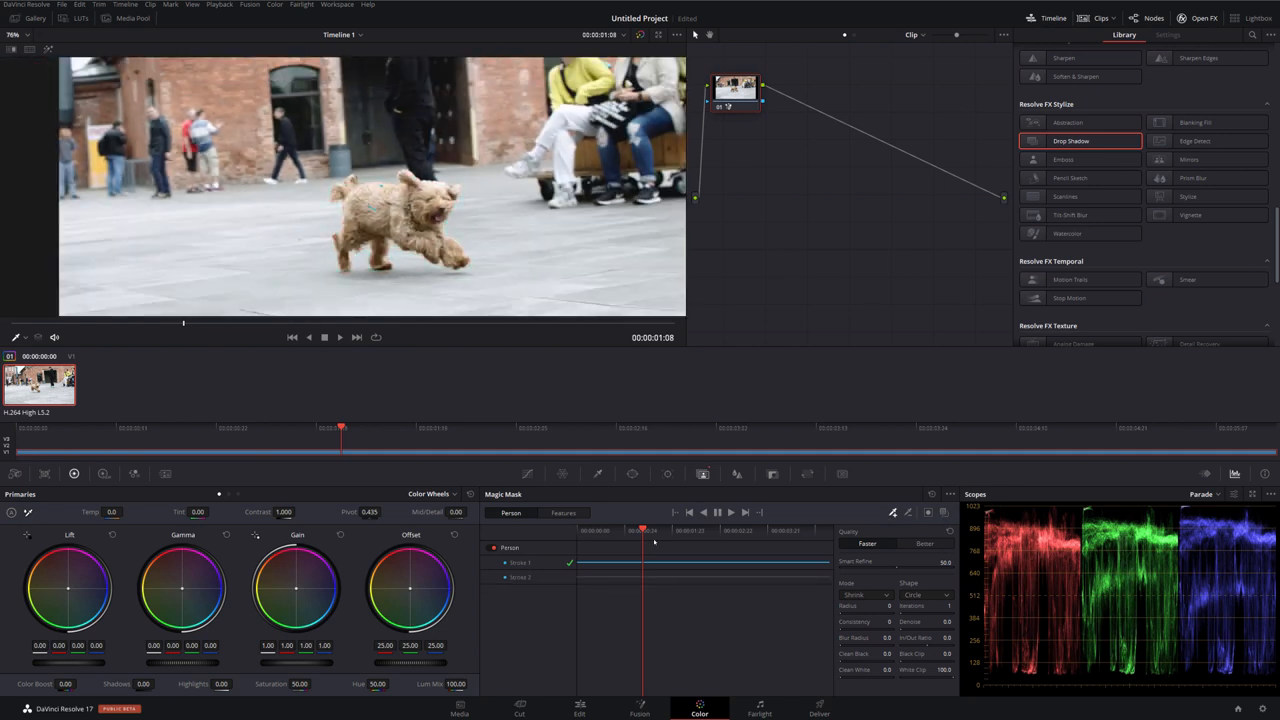
- Add an S-curve in Curves and lower the blur radius below 0.5 to sharpen the dog
left_click(498, 492)
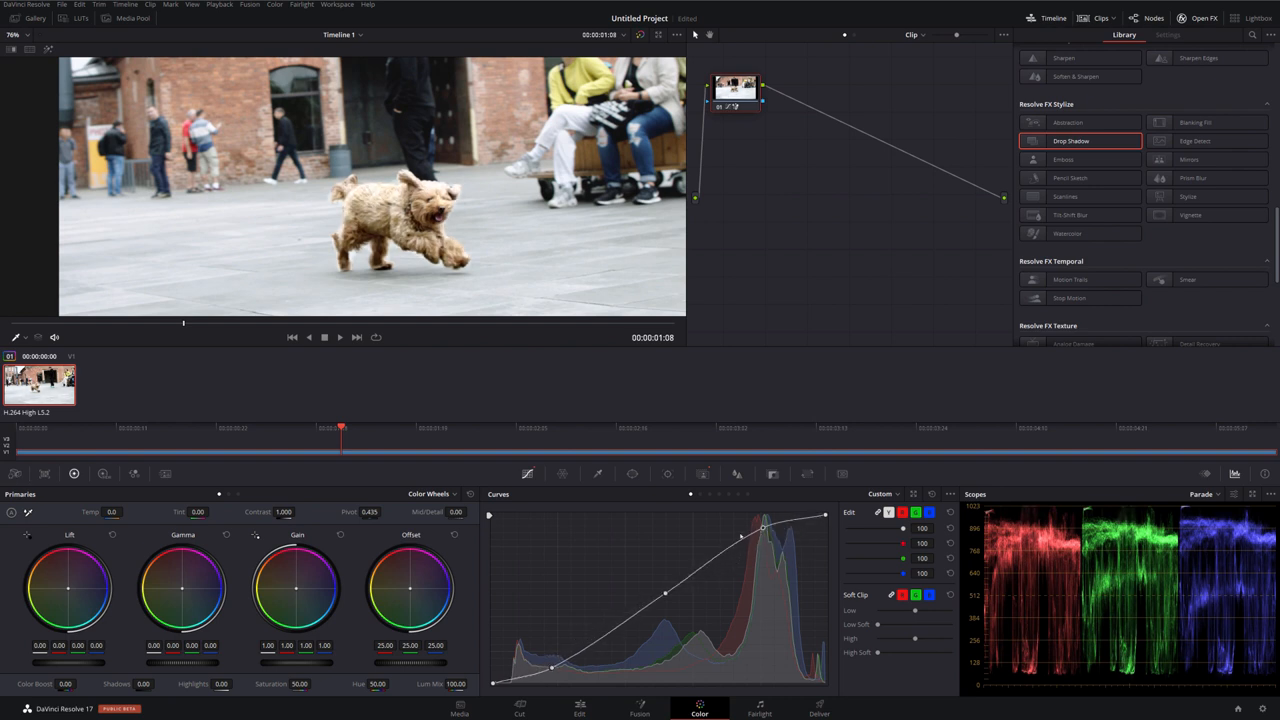
left_click(736, 472)
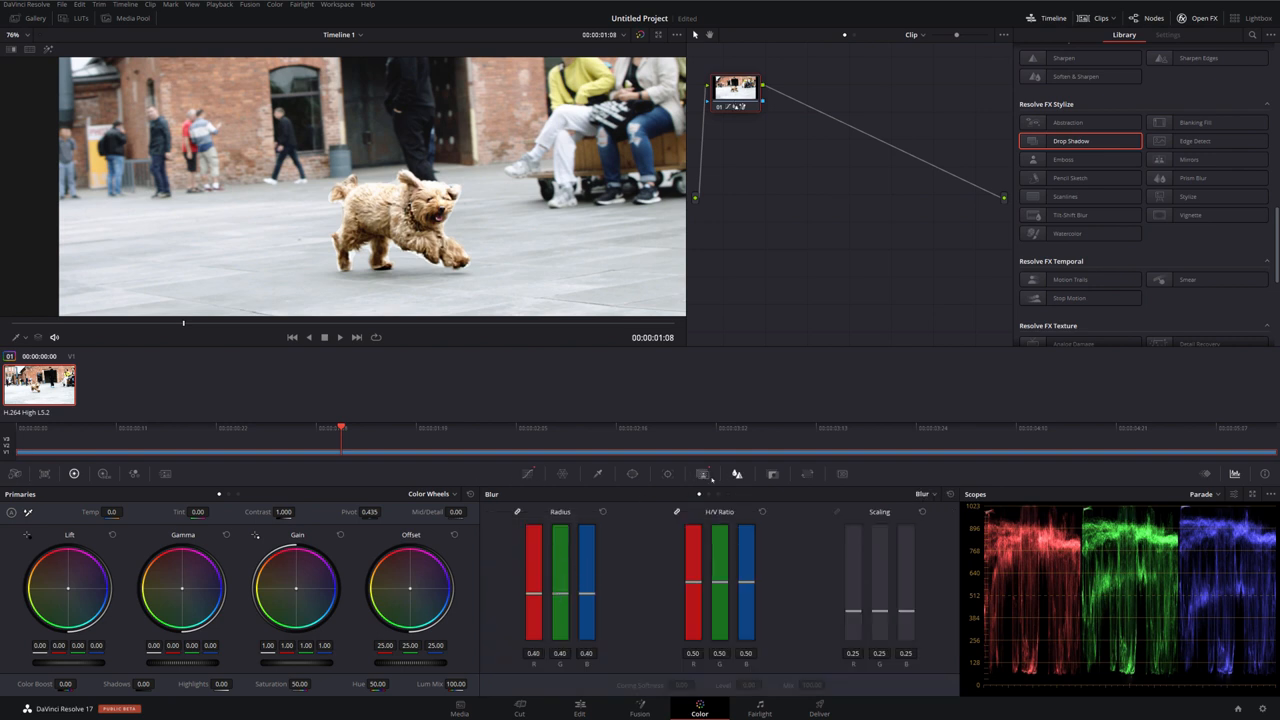
left_click(736, 472)
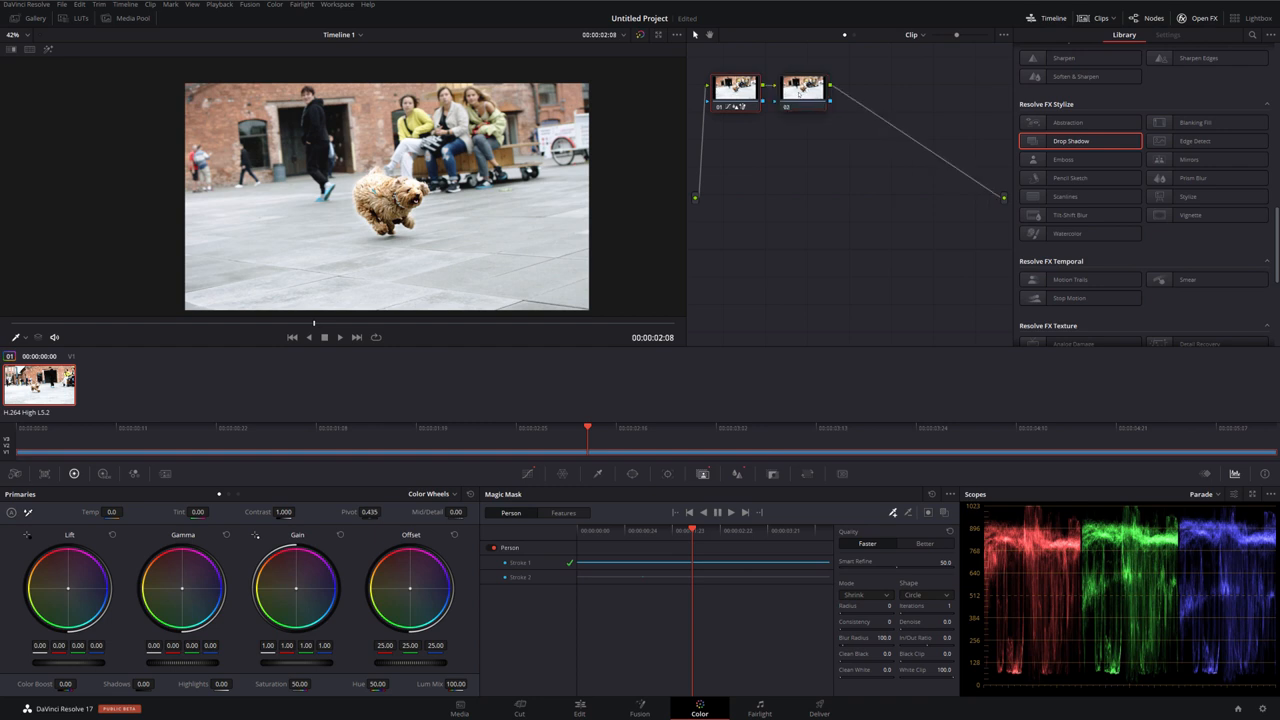
- Invert the dog Magic Mask on the second node and raise Blur Radius on the background
left_click(802, 90)
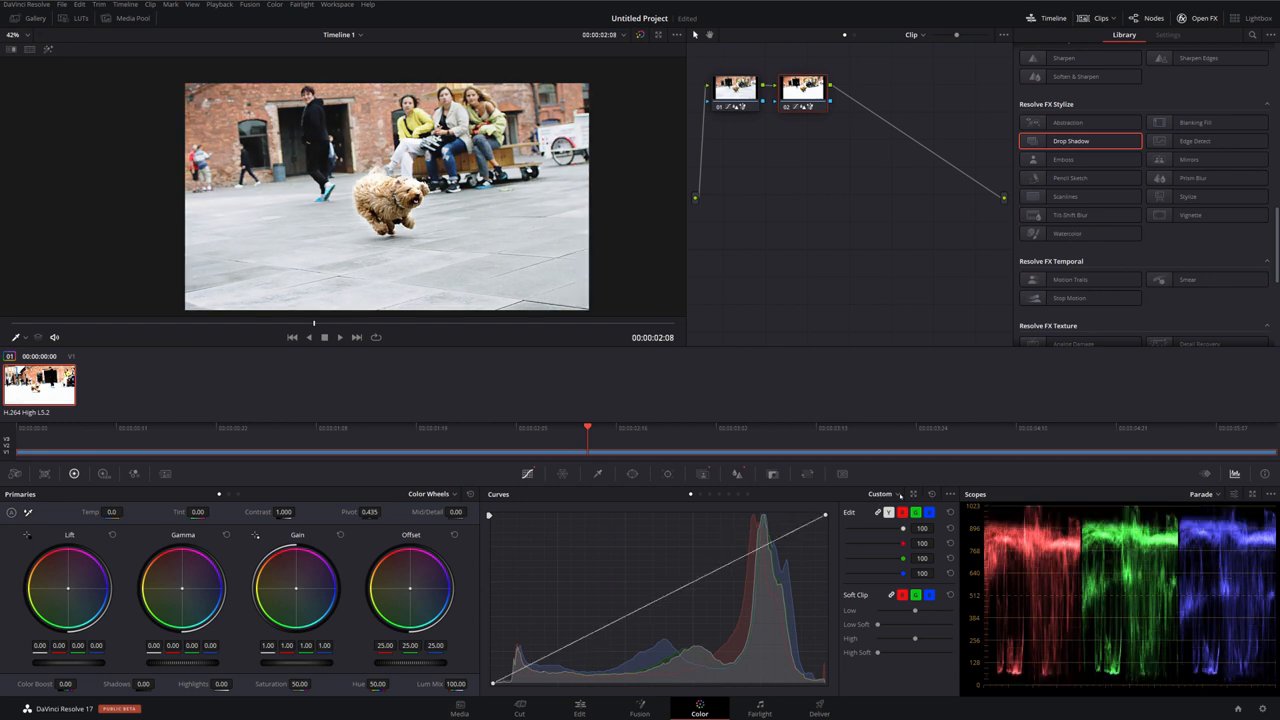
left_click(738, 472)
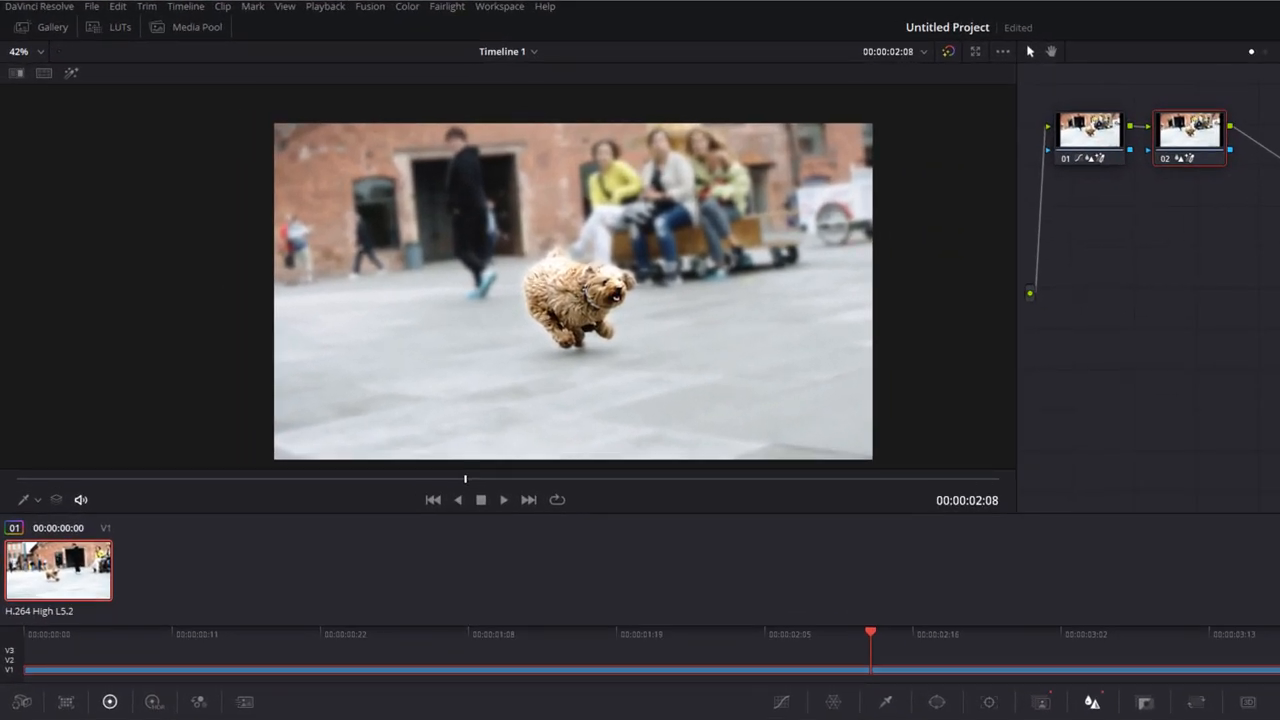
- Add a Gradient power window on that node to limit where the blur applies
left_click(750, 700)
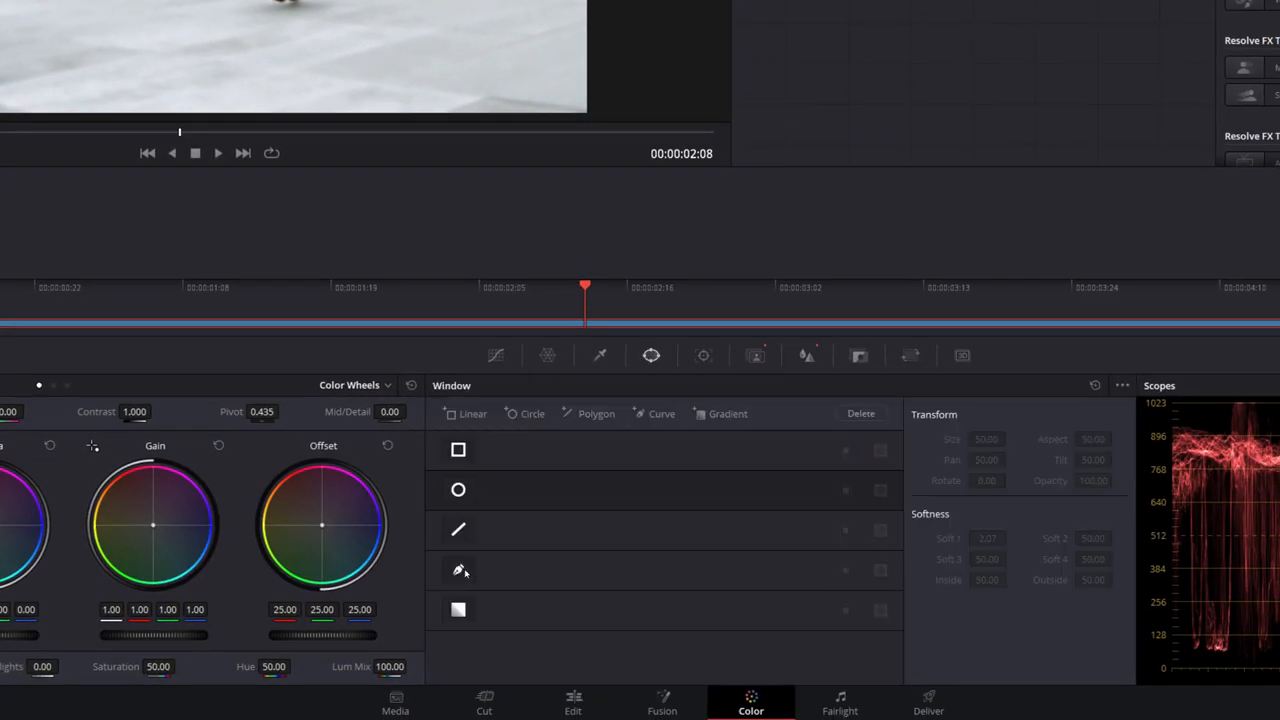
left_click(572, 700)
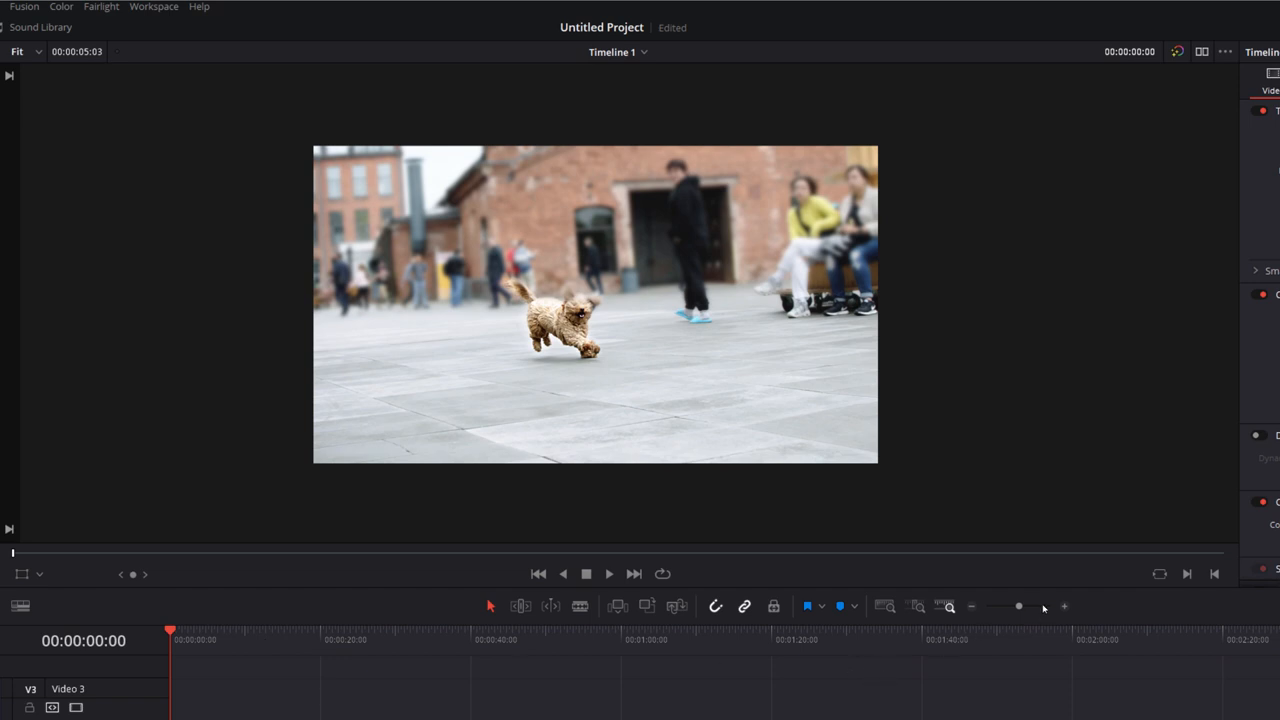
- Play the dog clip to review the sharp dog against the blurred background, then stop
left_click(608, 572)
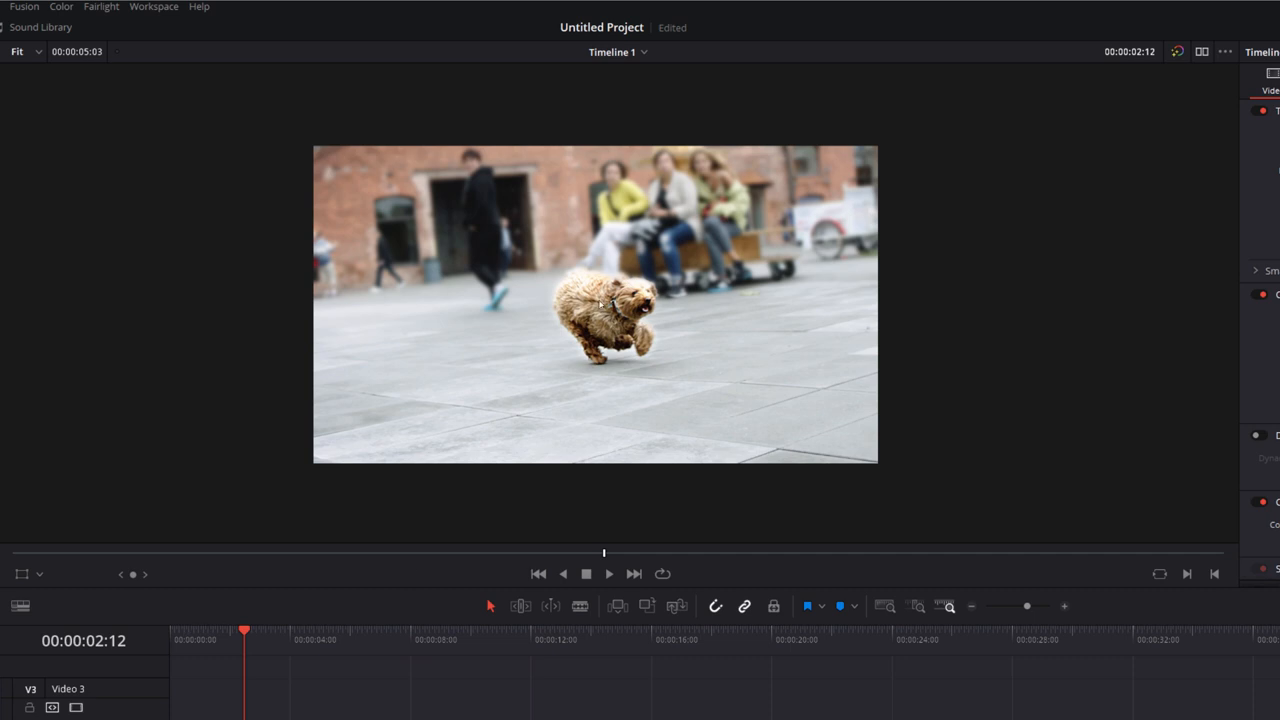
mouse_move(544, 344)
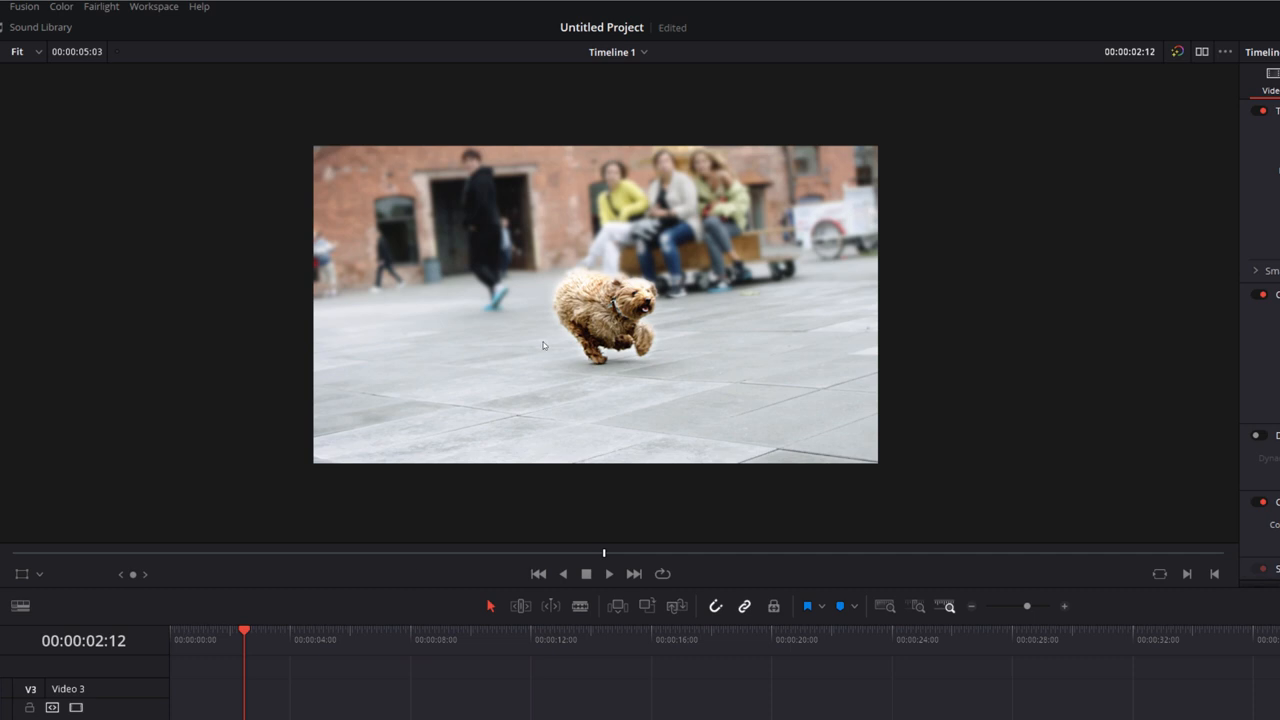
left_click(608, 572)
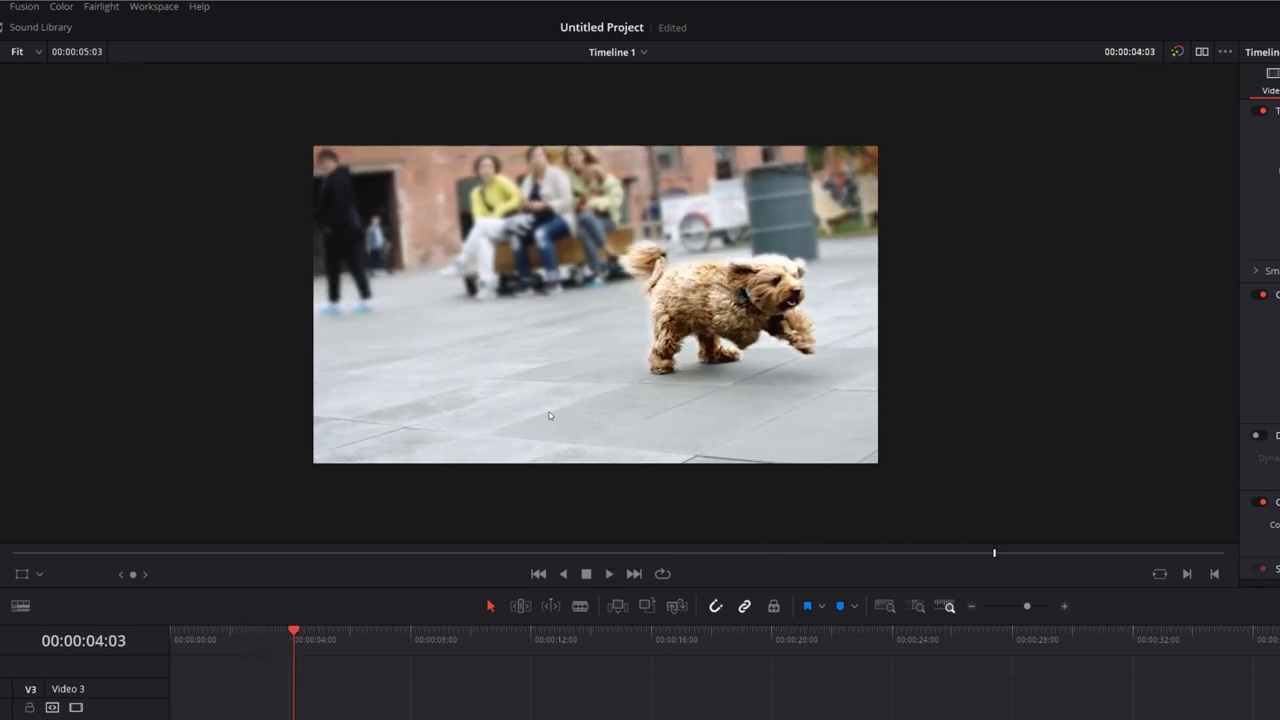
left_click(580, 708)
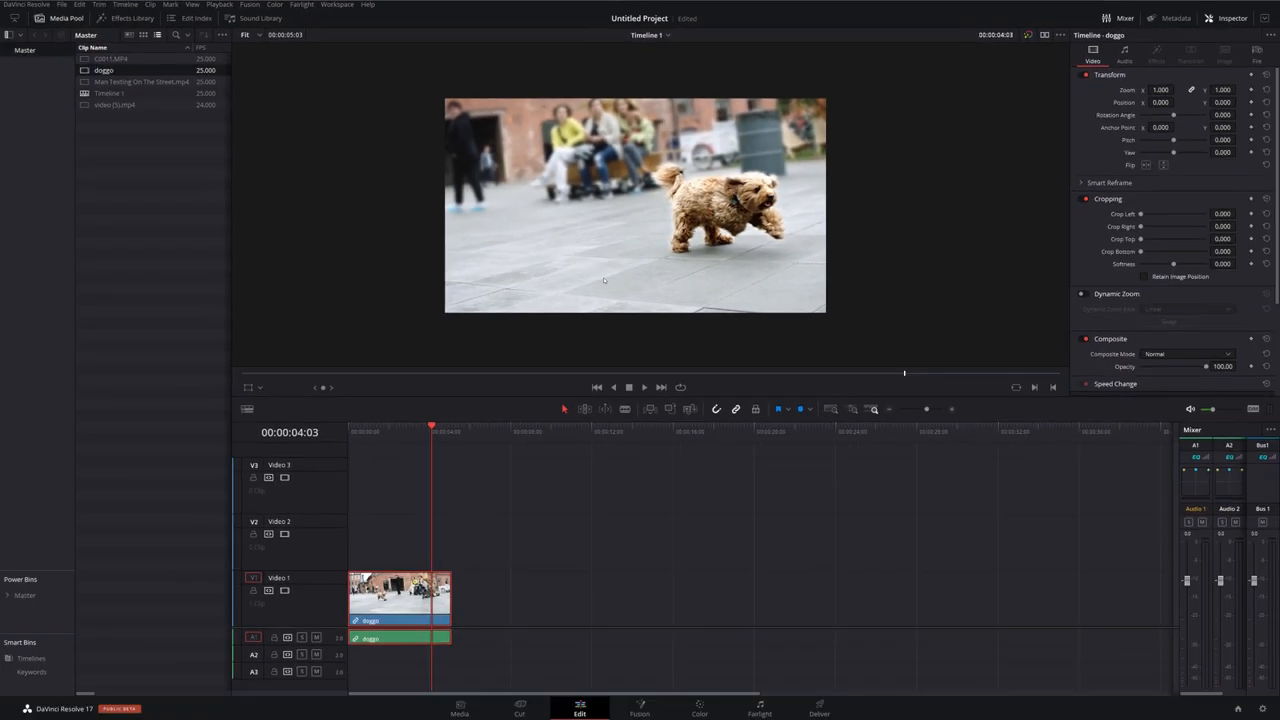